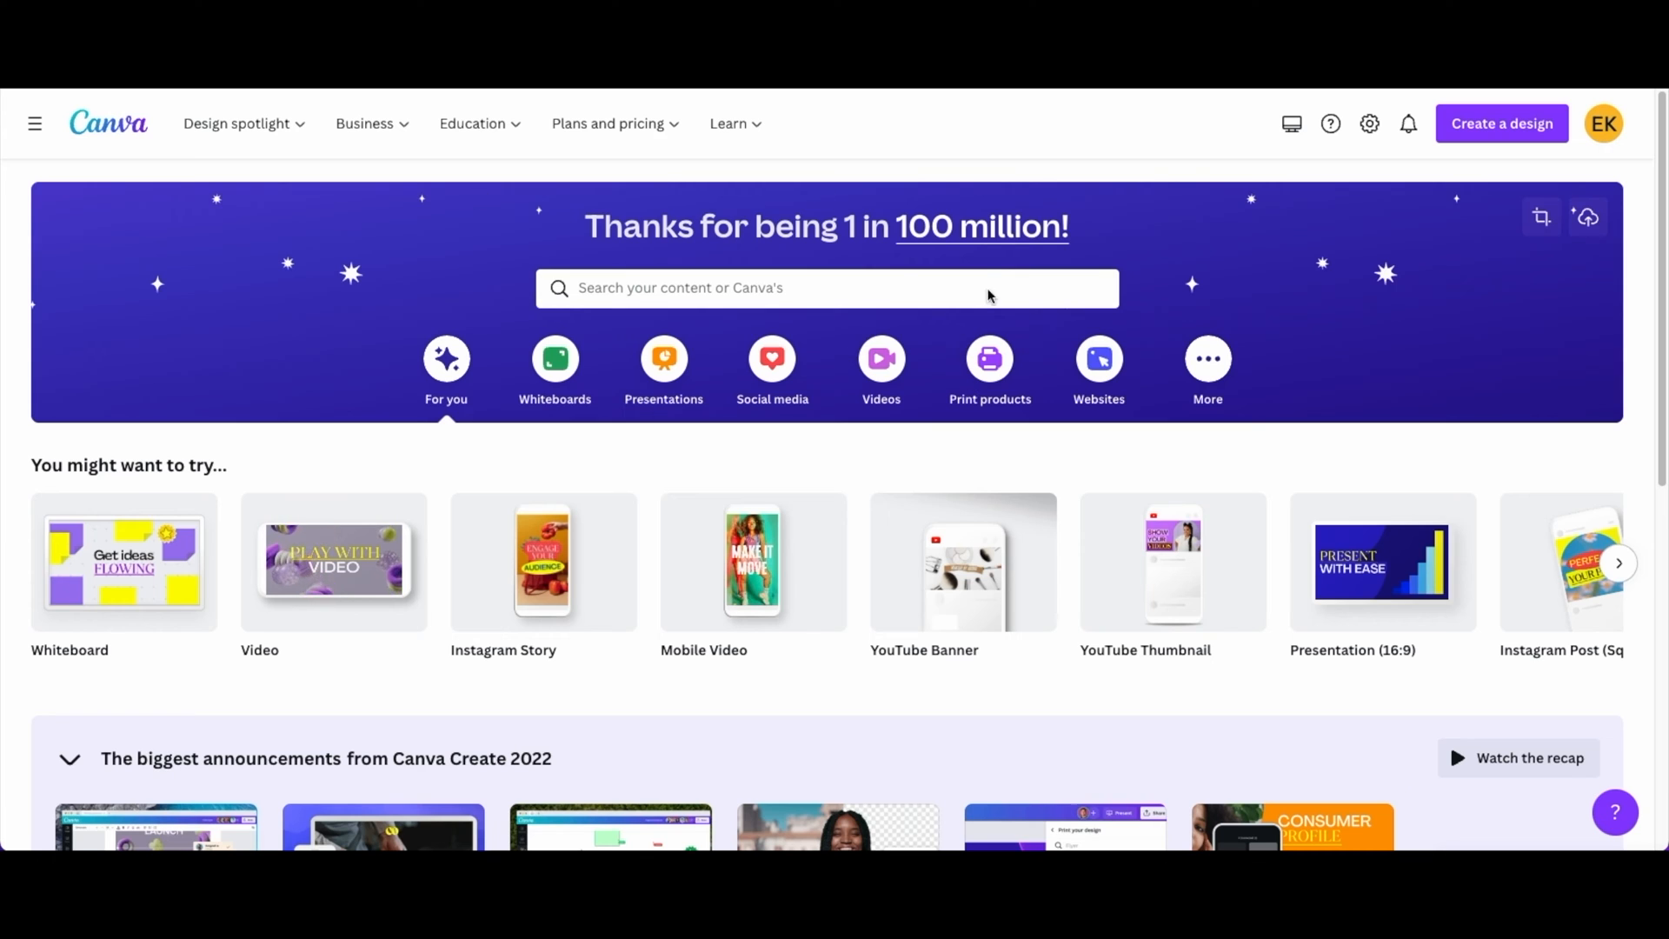
mouse_move(1420, 383)
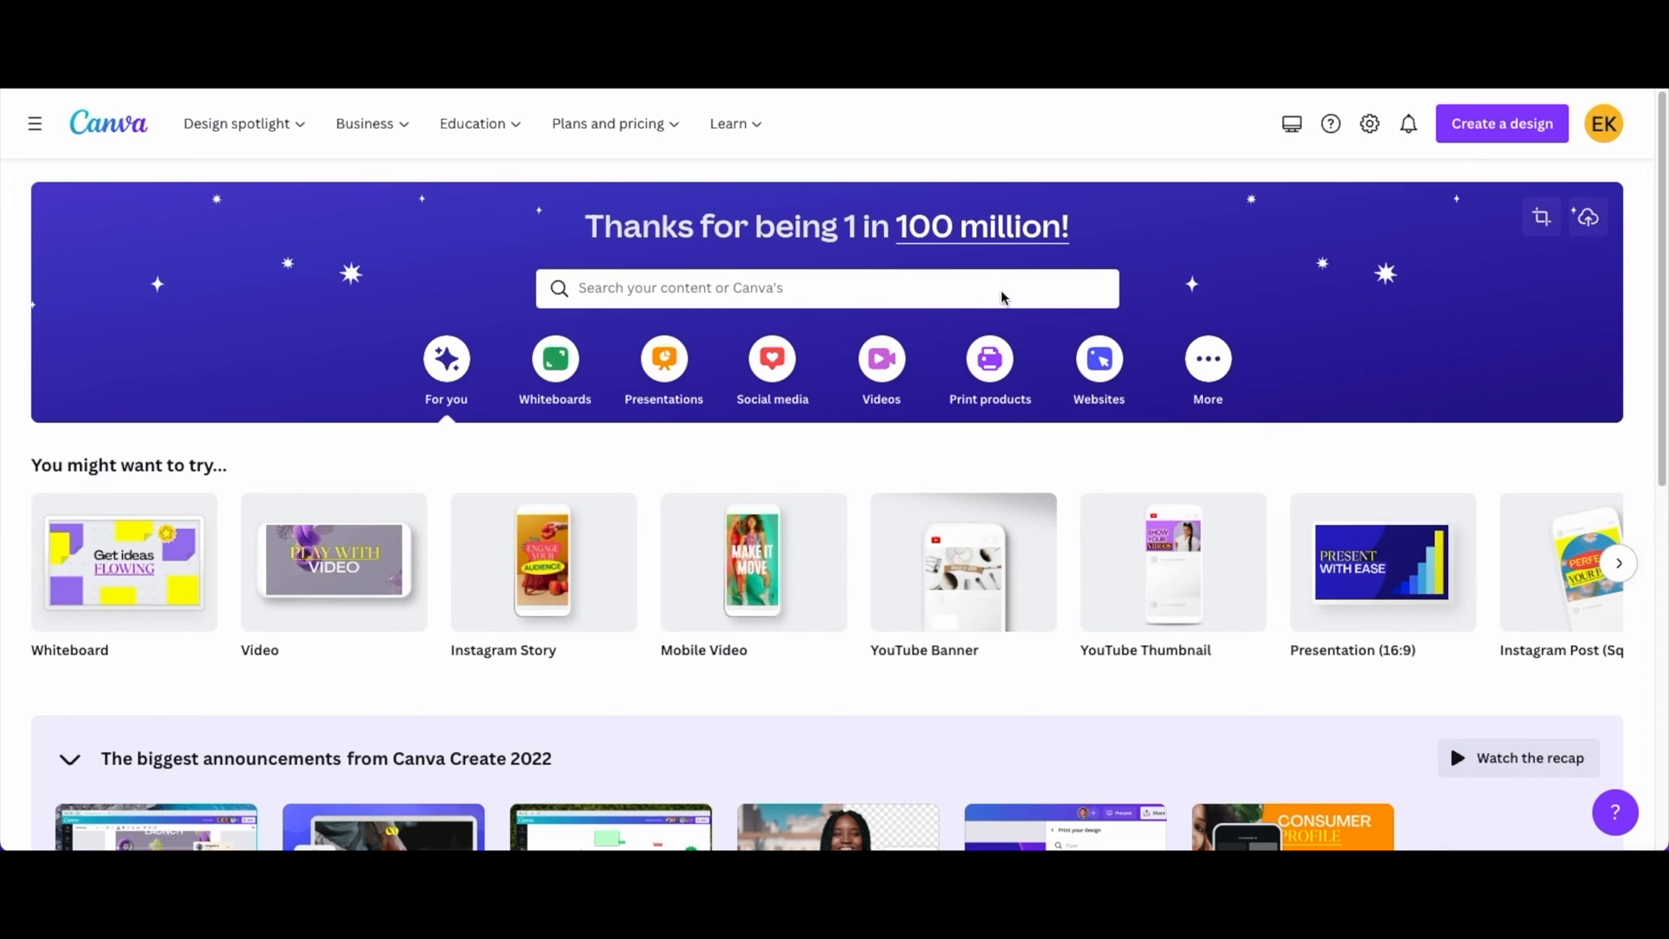
mouse_move(1006, 642)
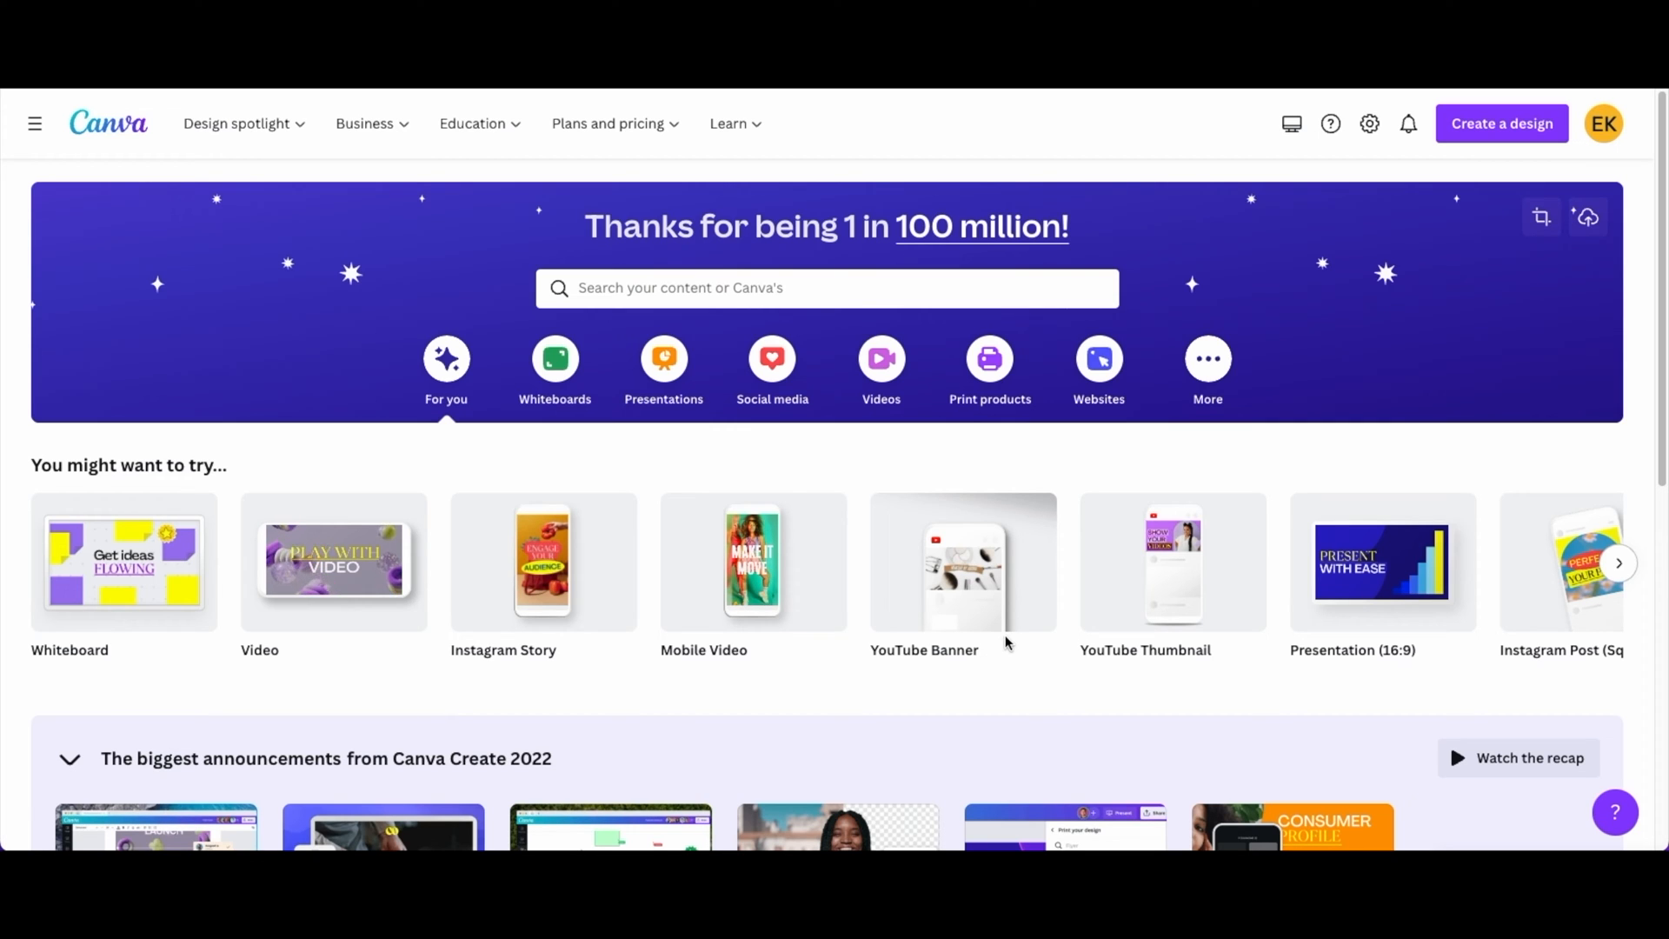
mouse_move(1054, 426)
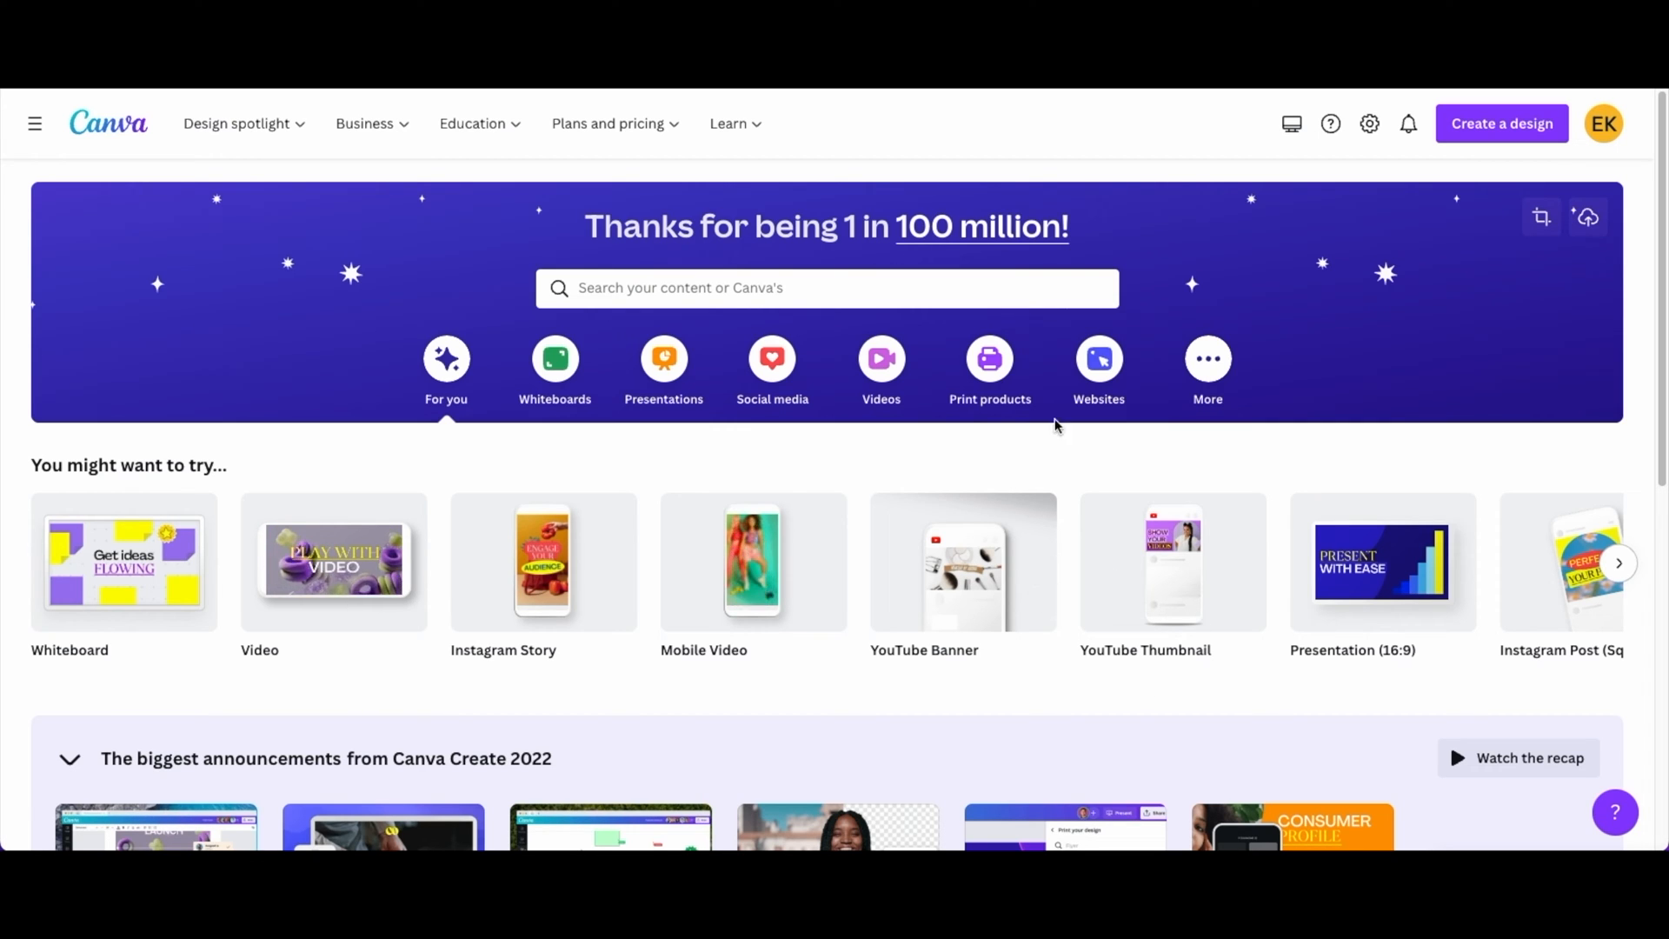
Search 'youtube' and choose the YouTube thumbnail templates, scrolling to the blank design option.
left_click(825, 288)
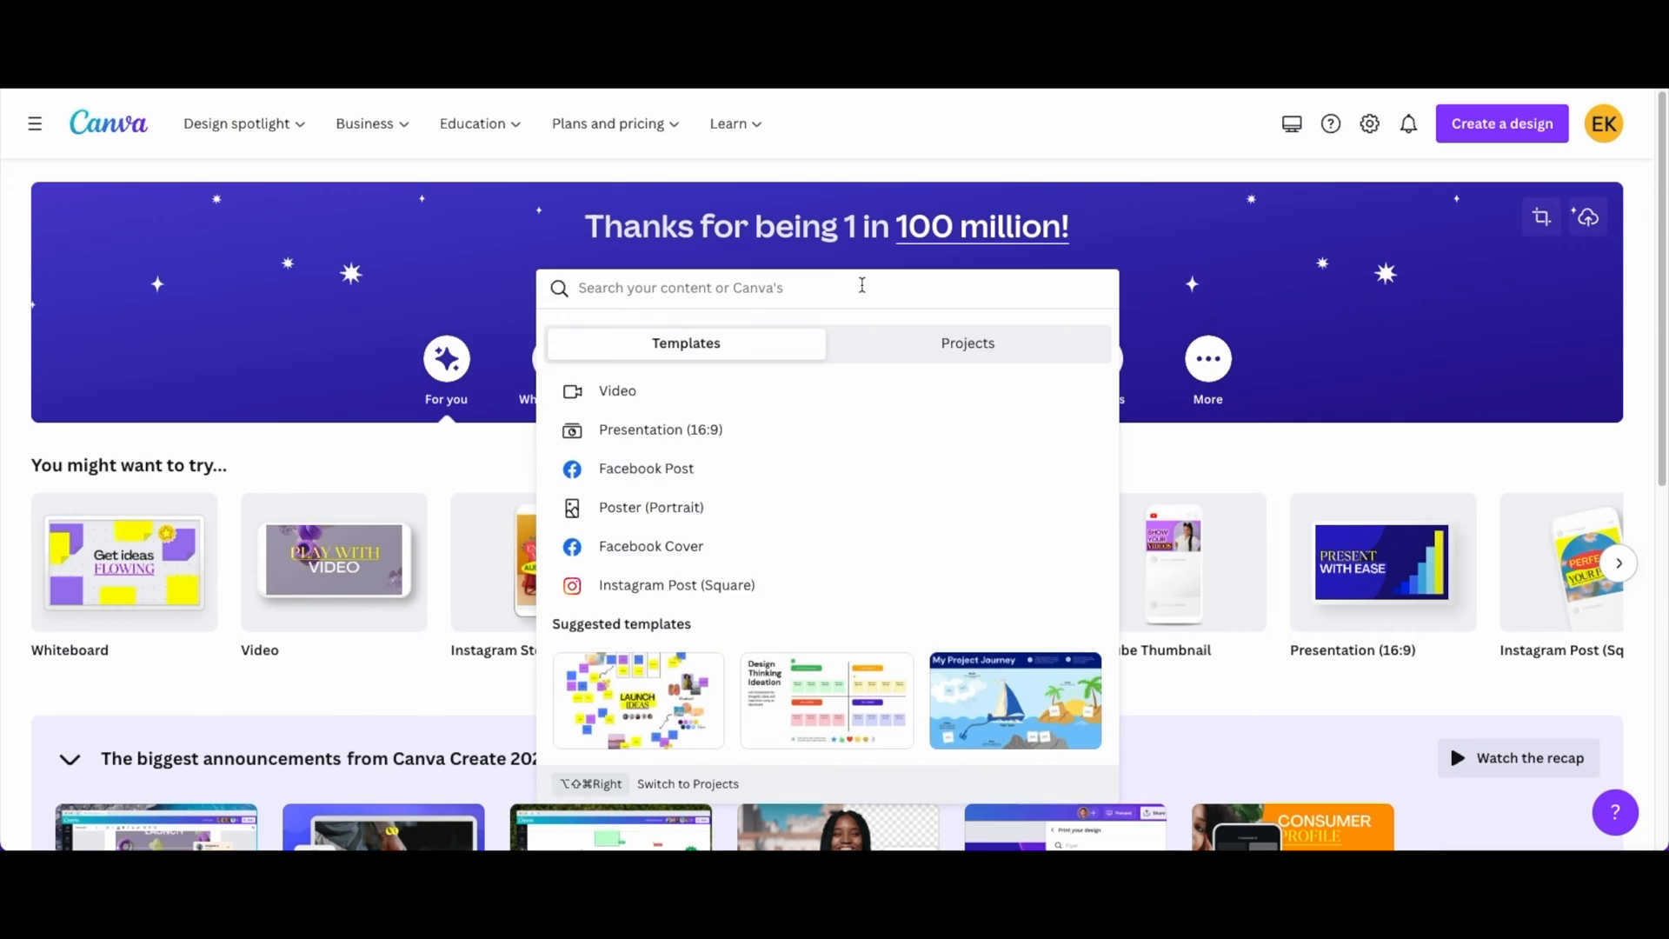
type("youtube")
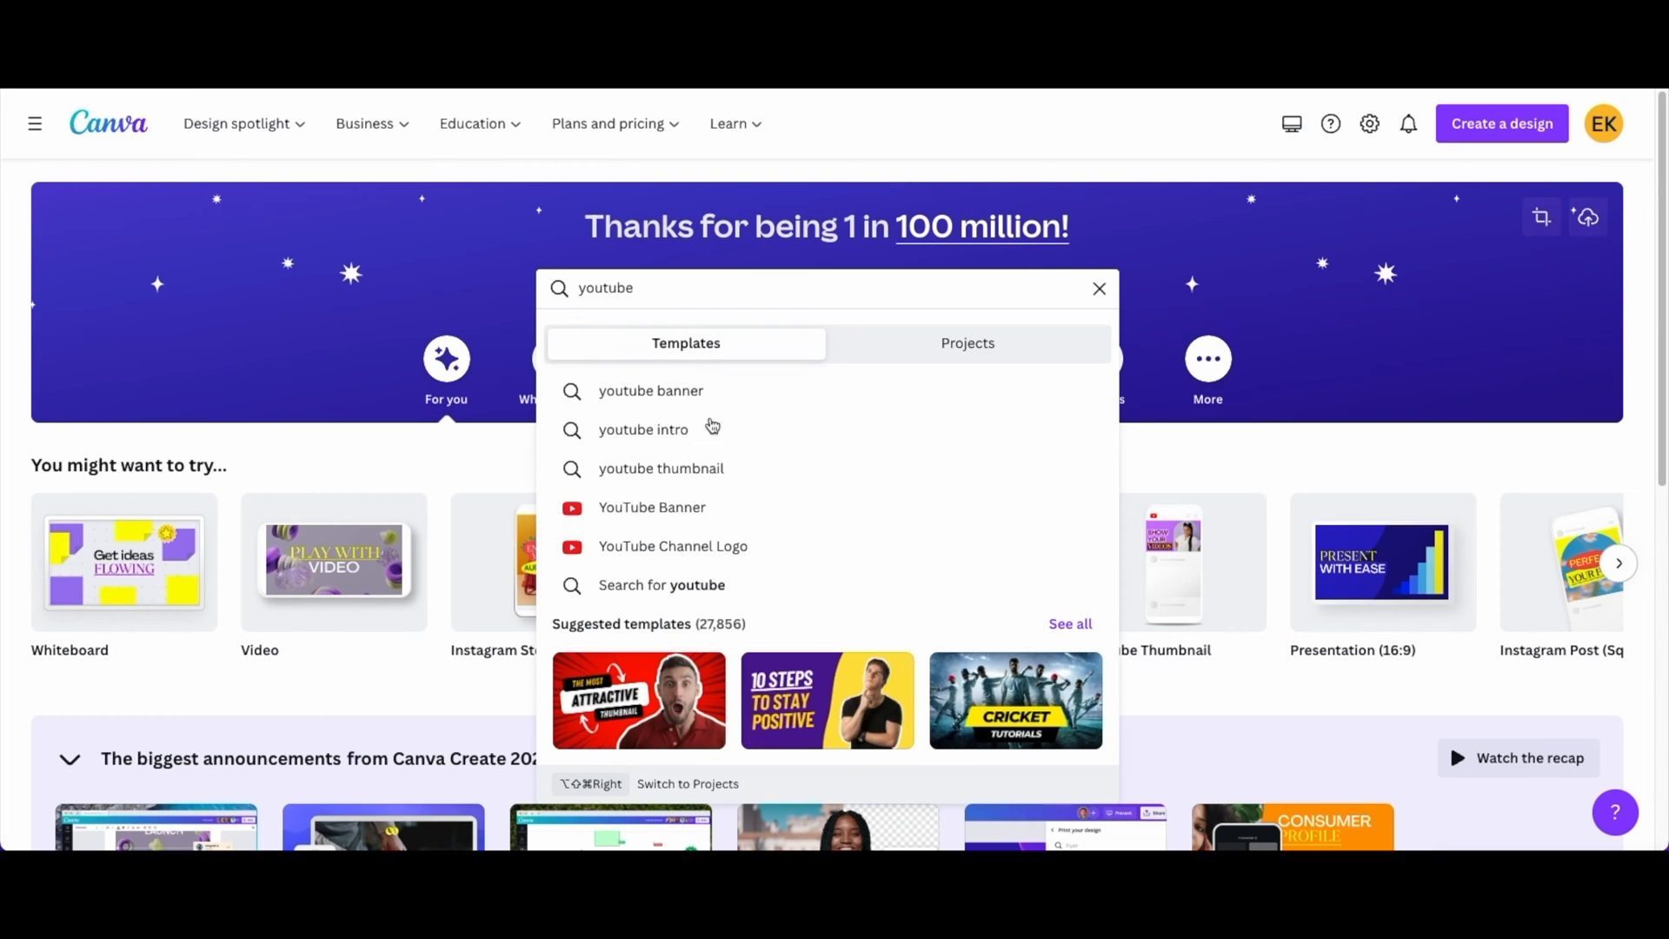
left_click(660, 469)
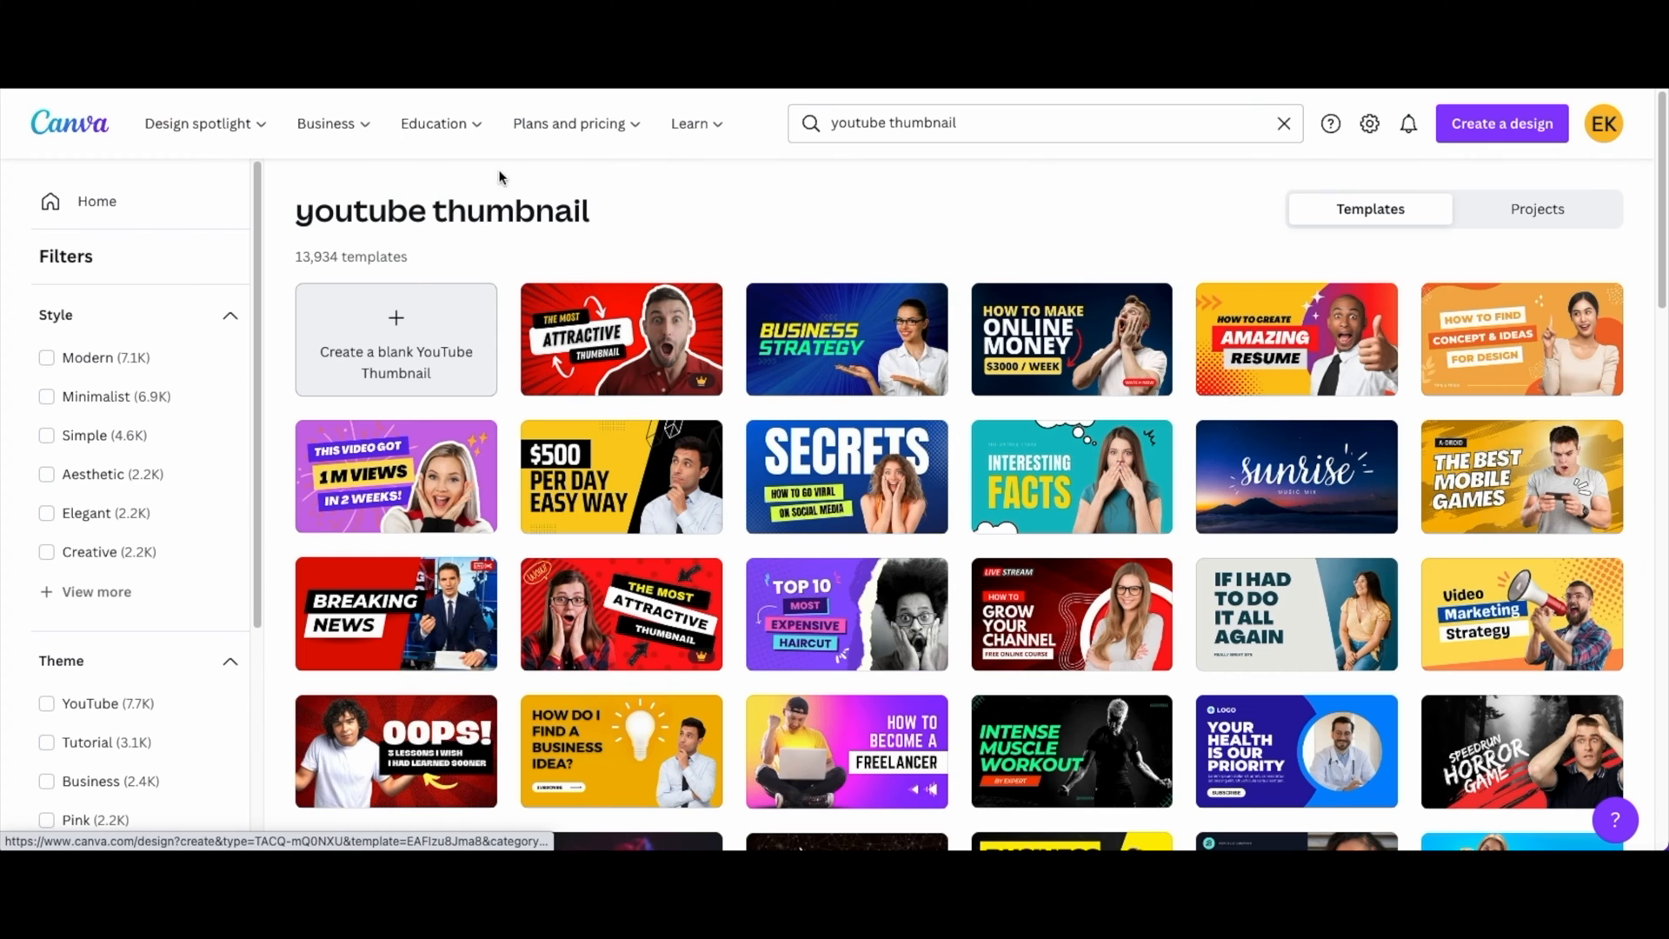
mouse_move(425, 351)
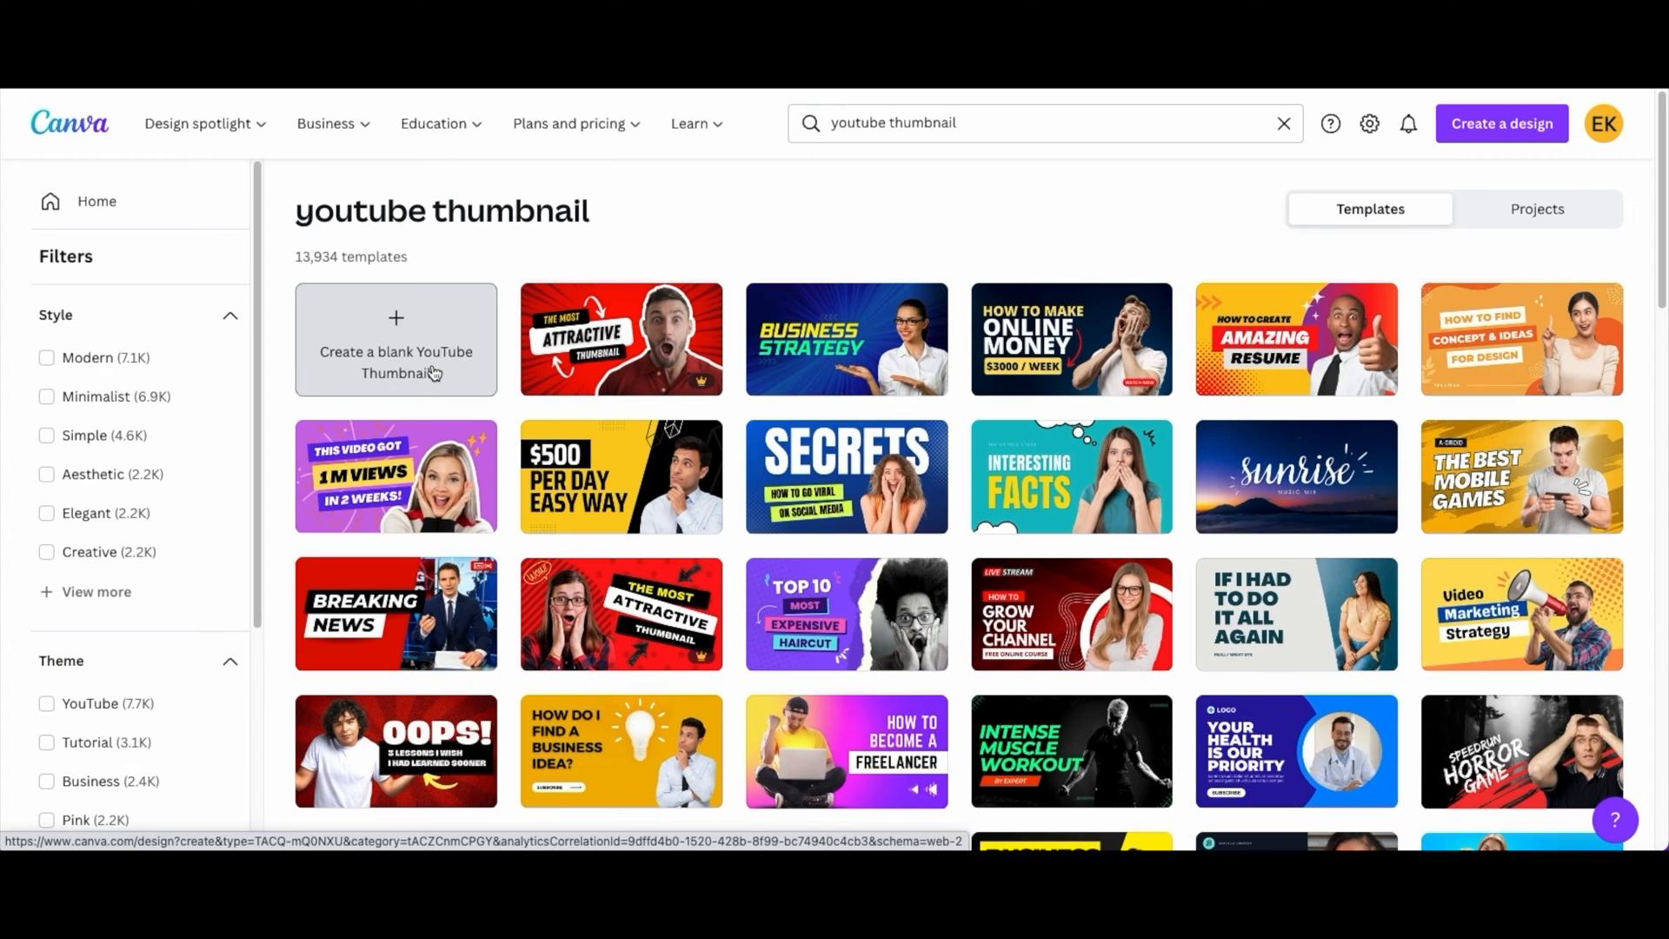
mouse_move(1334, 375)
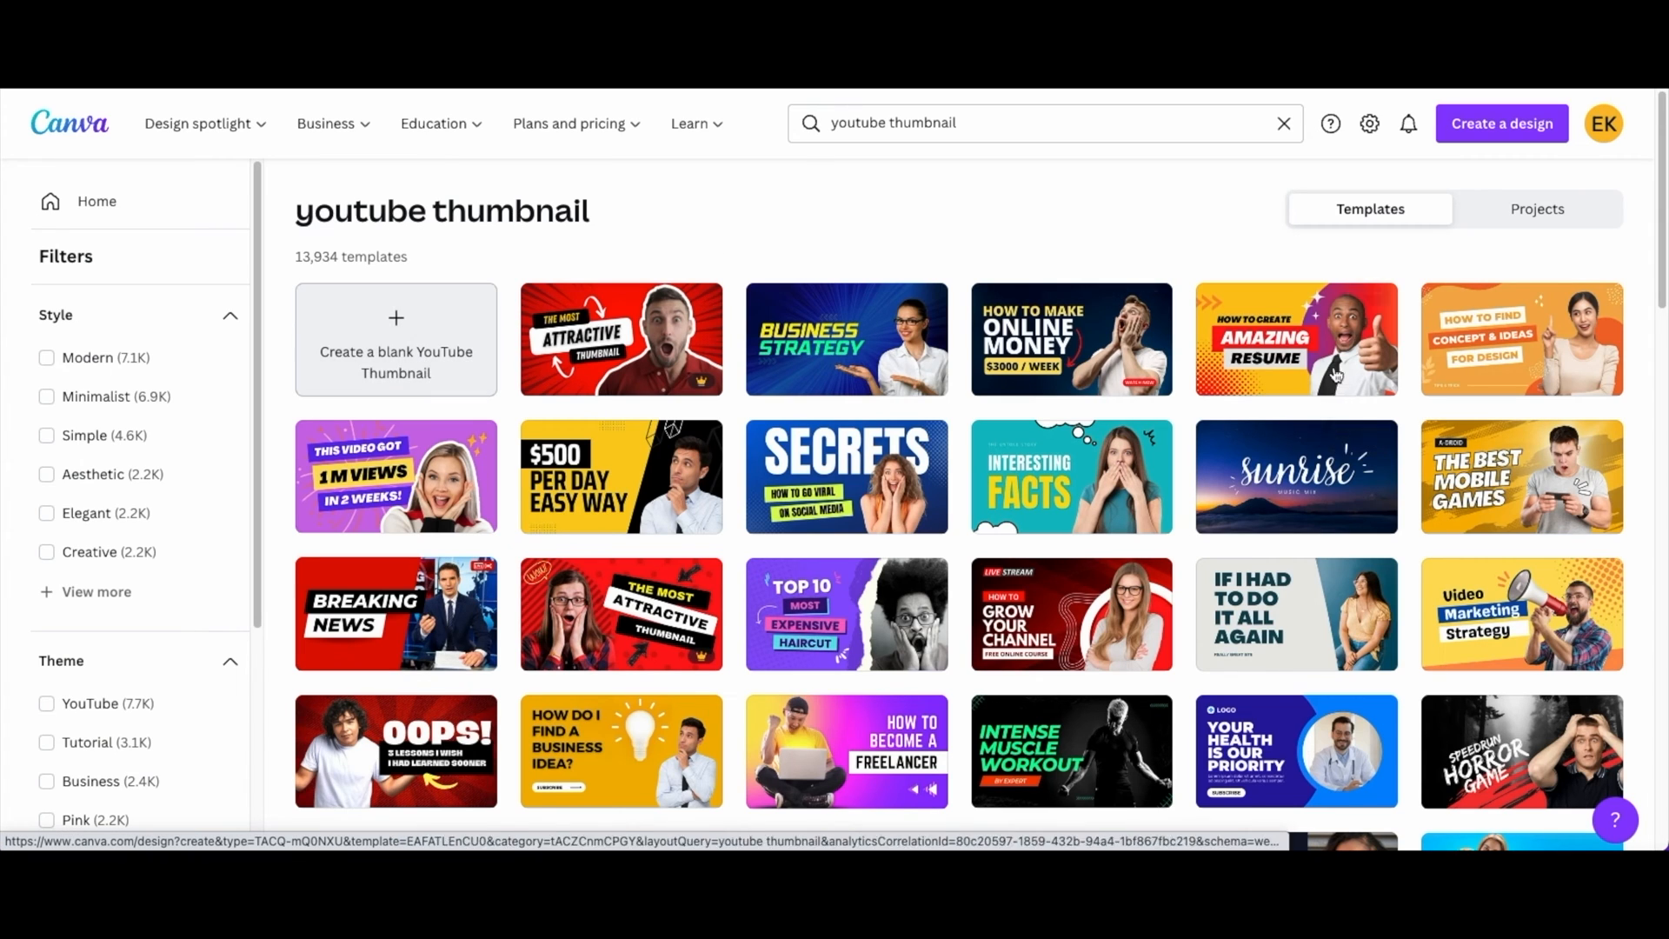
scroll("down", 3)
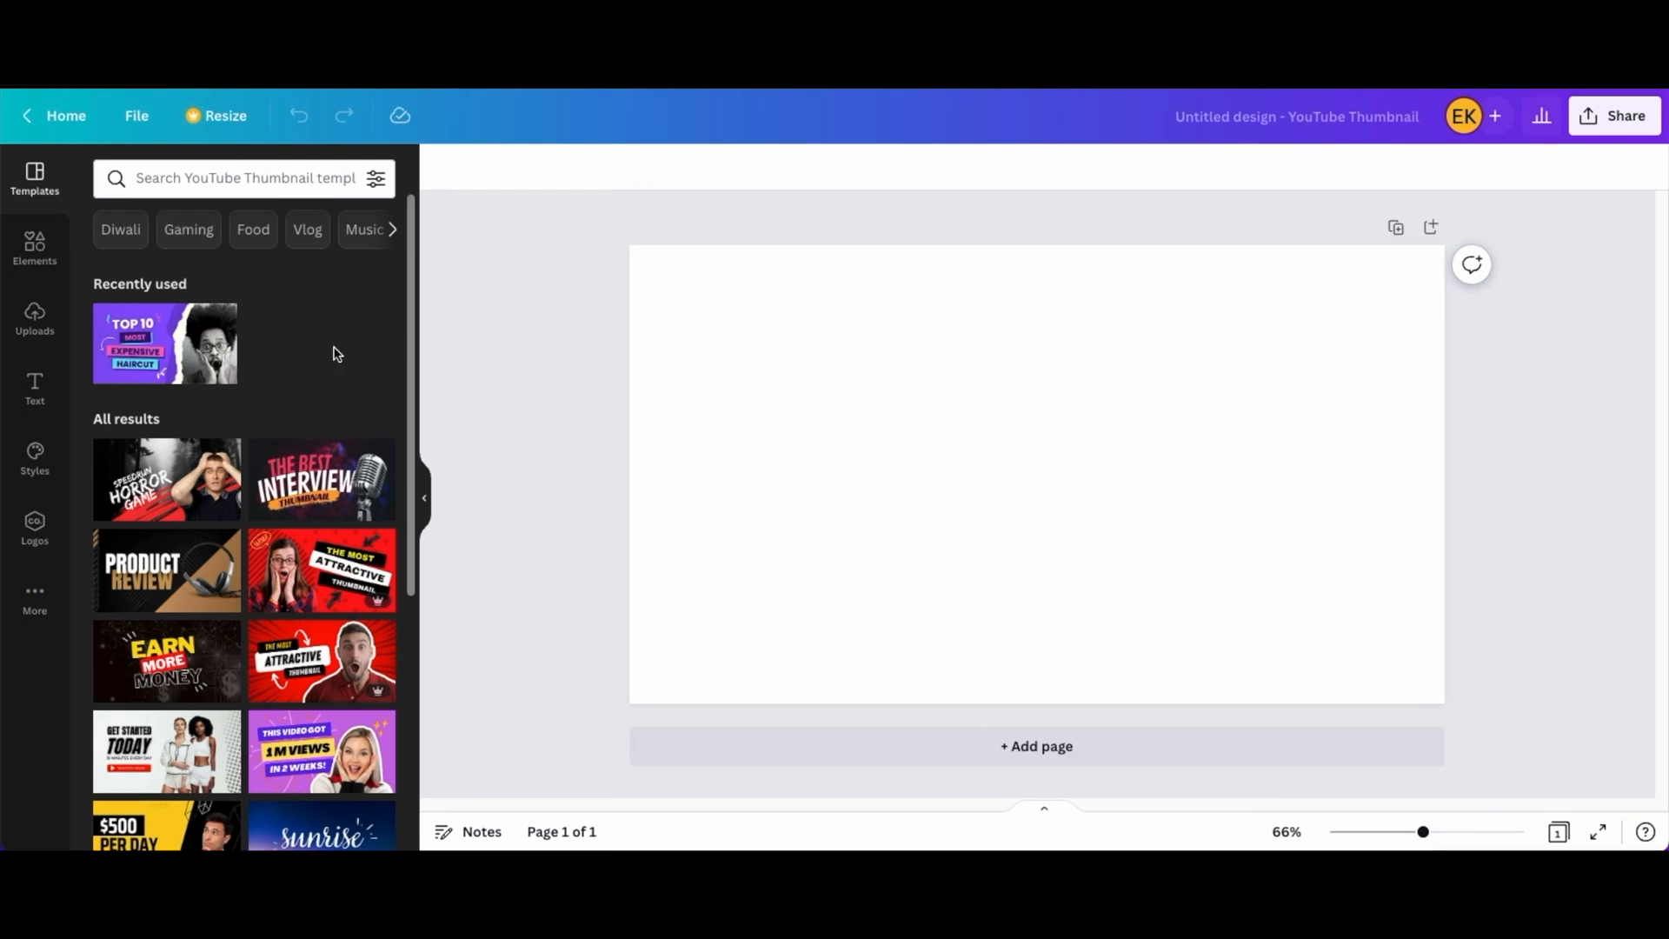
scroll("down", 3)
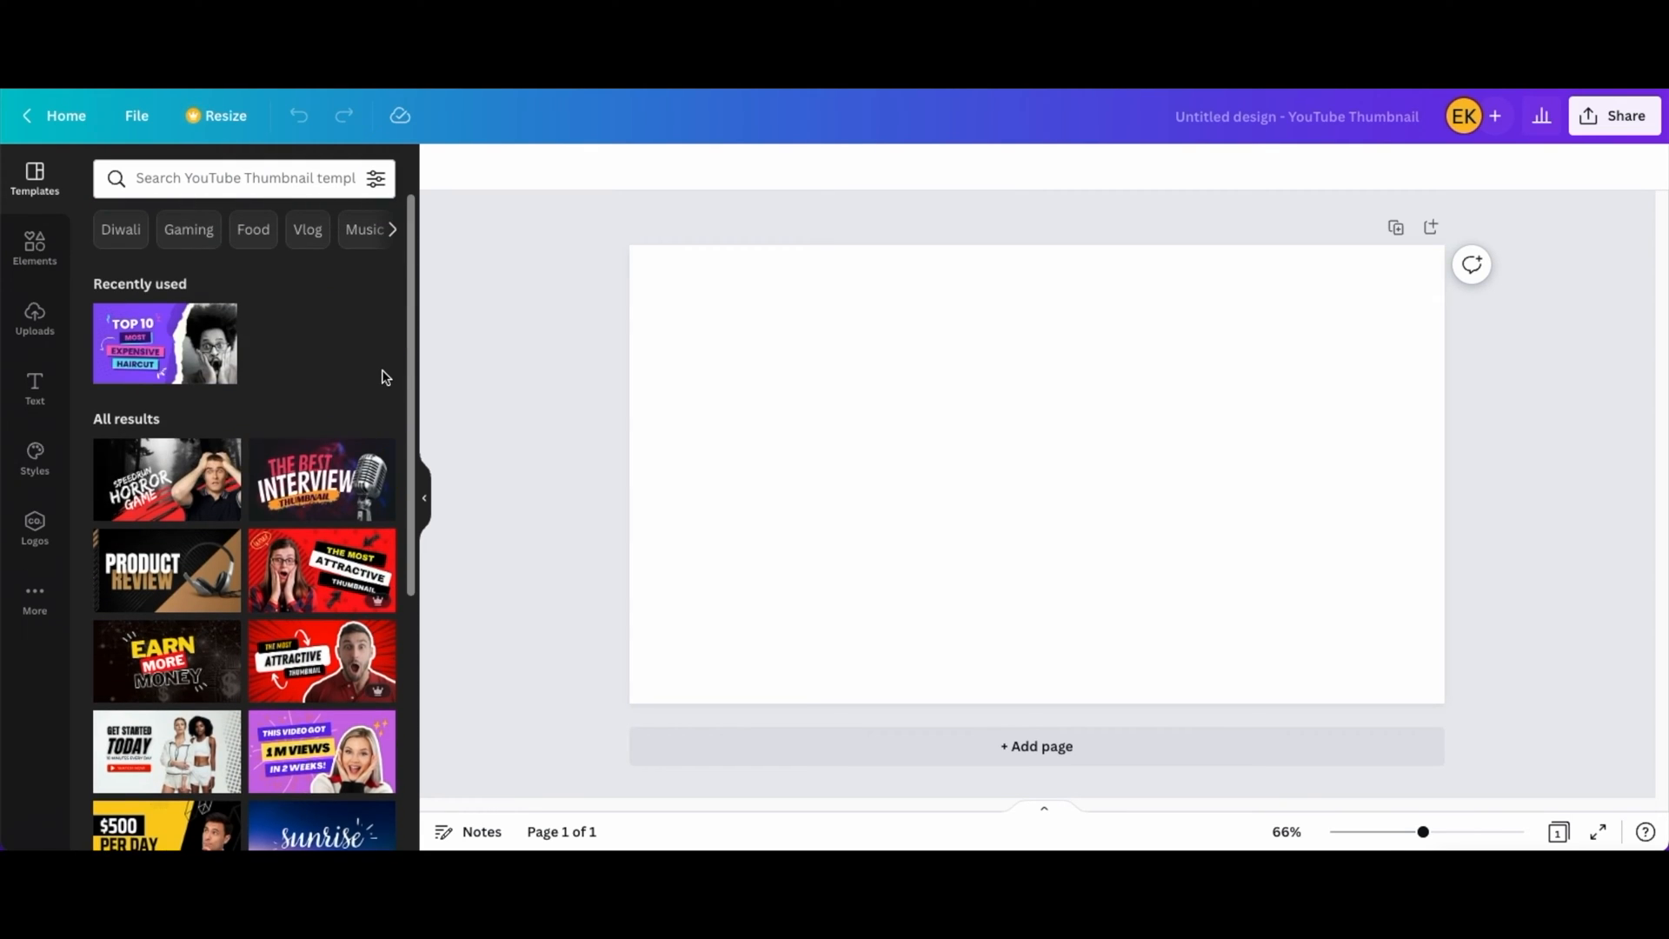
scroll("down", 3)
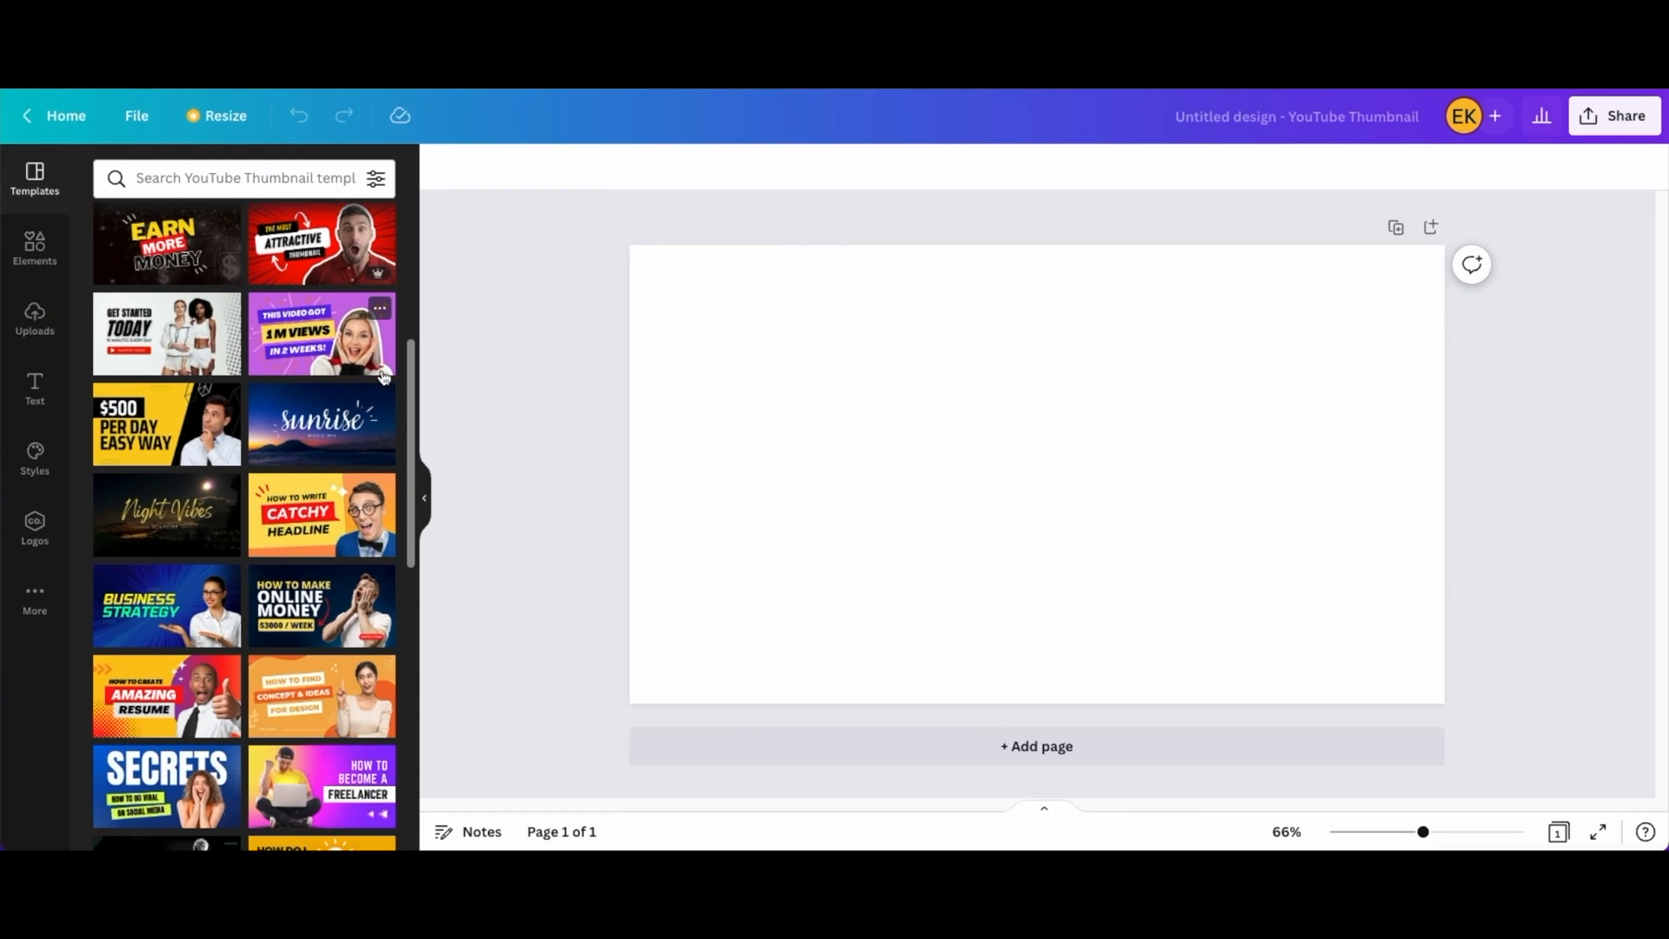
scroll("down", 3)
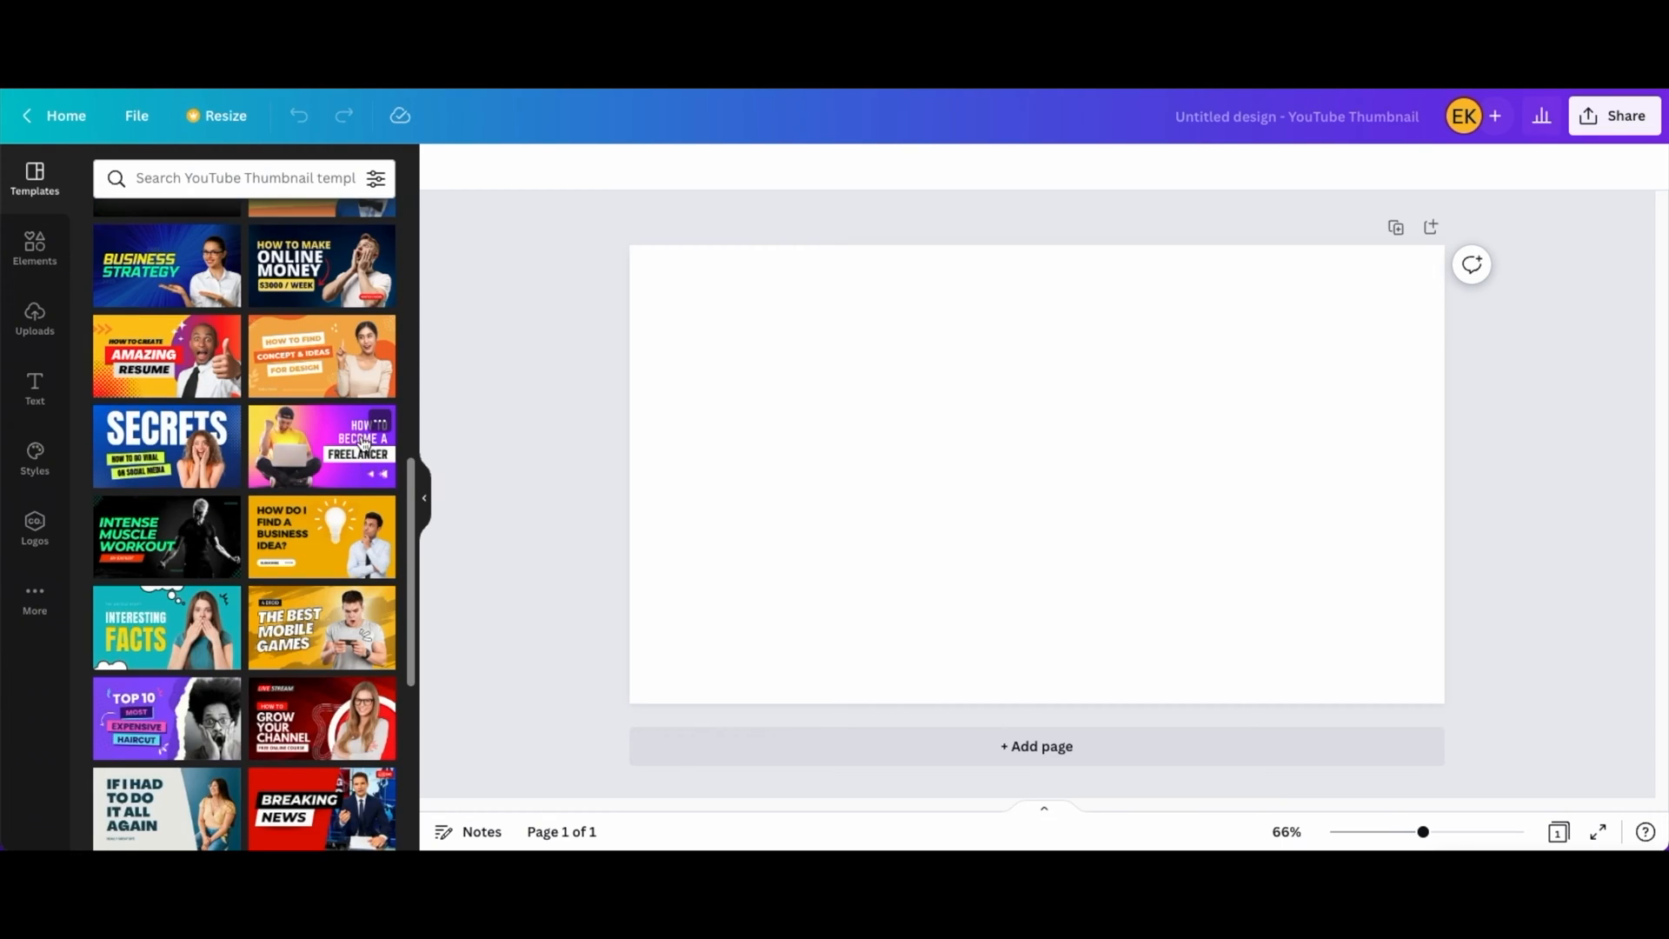
scroll("down", 3)
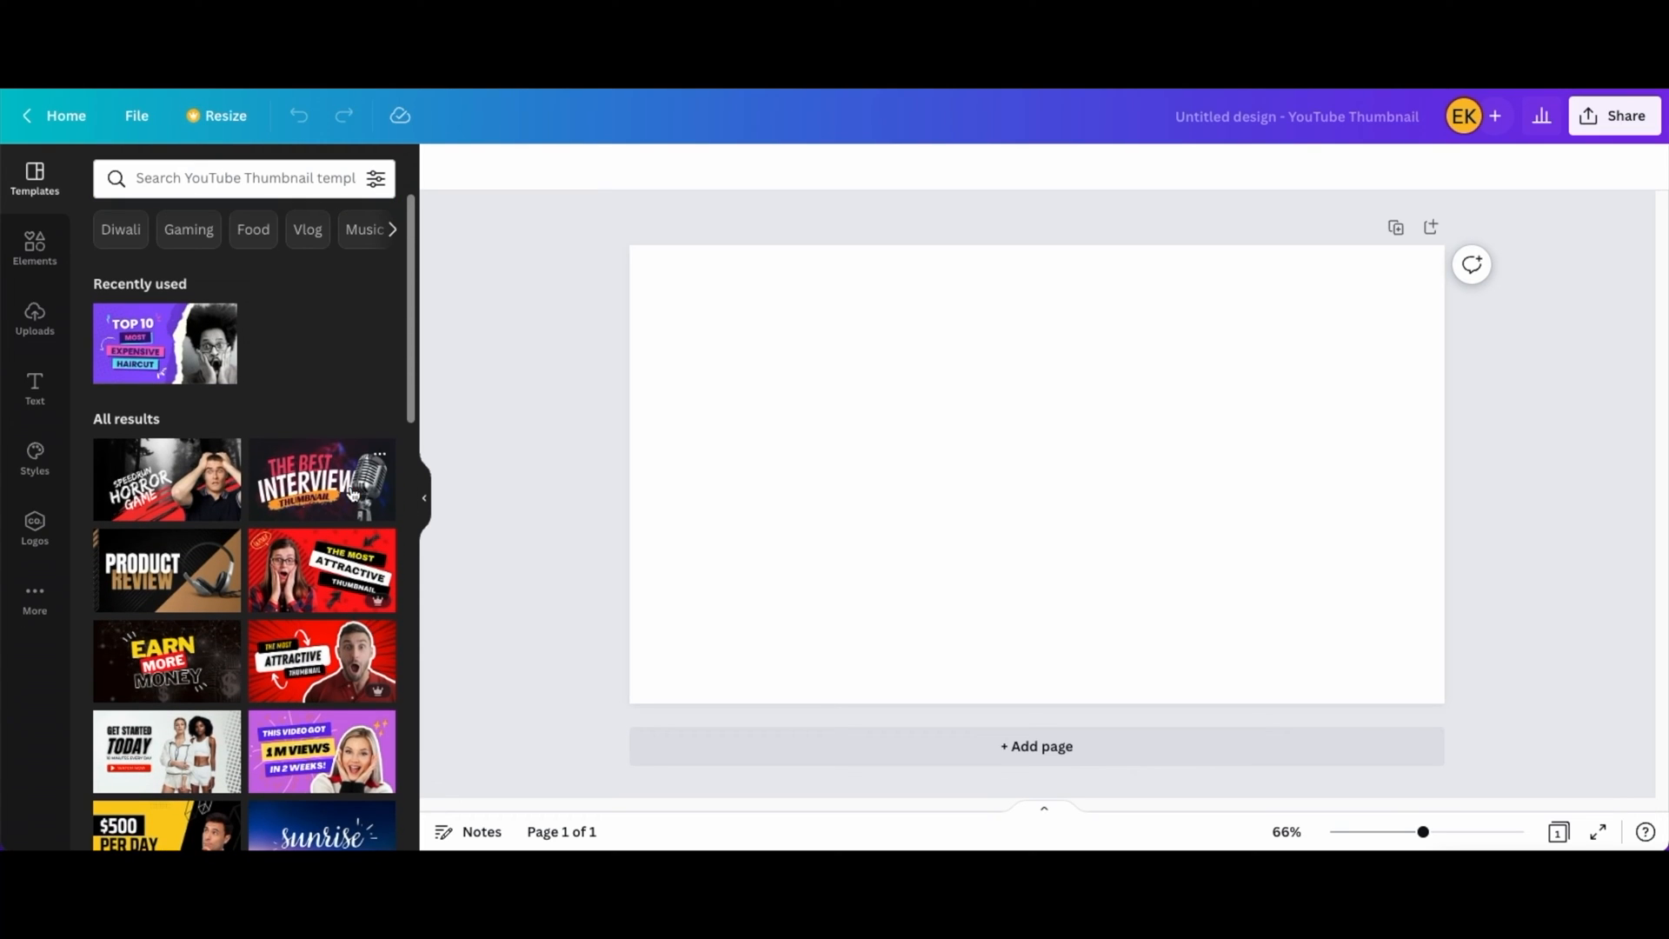
scroll("down", 3)
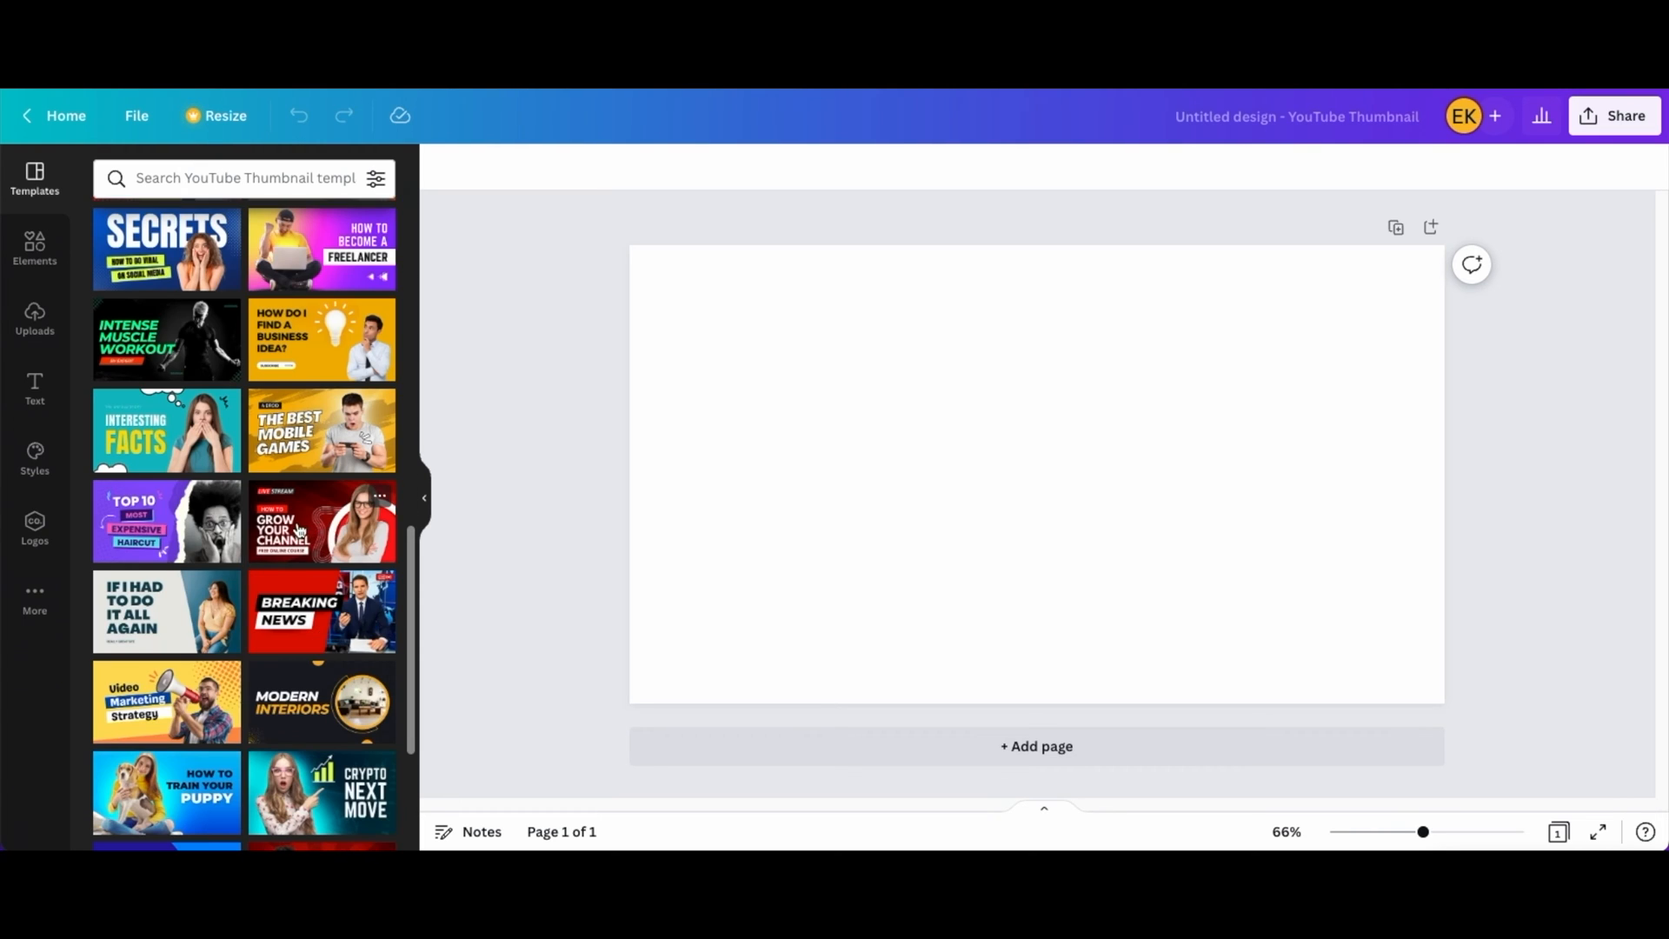
Apply the red Grow Your Channel template and swap in the speaker's photo for editing.
left_click(322, 521)
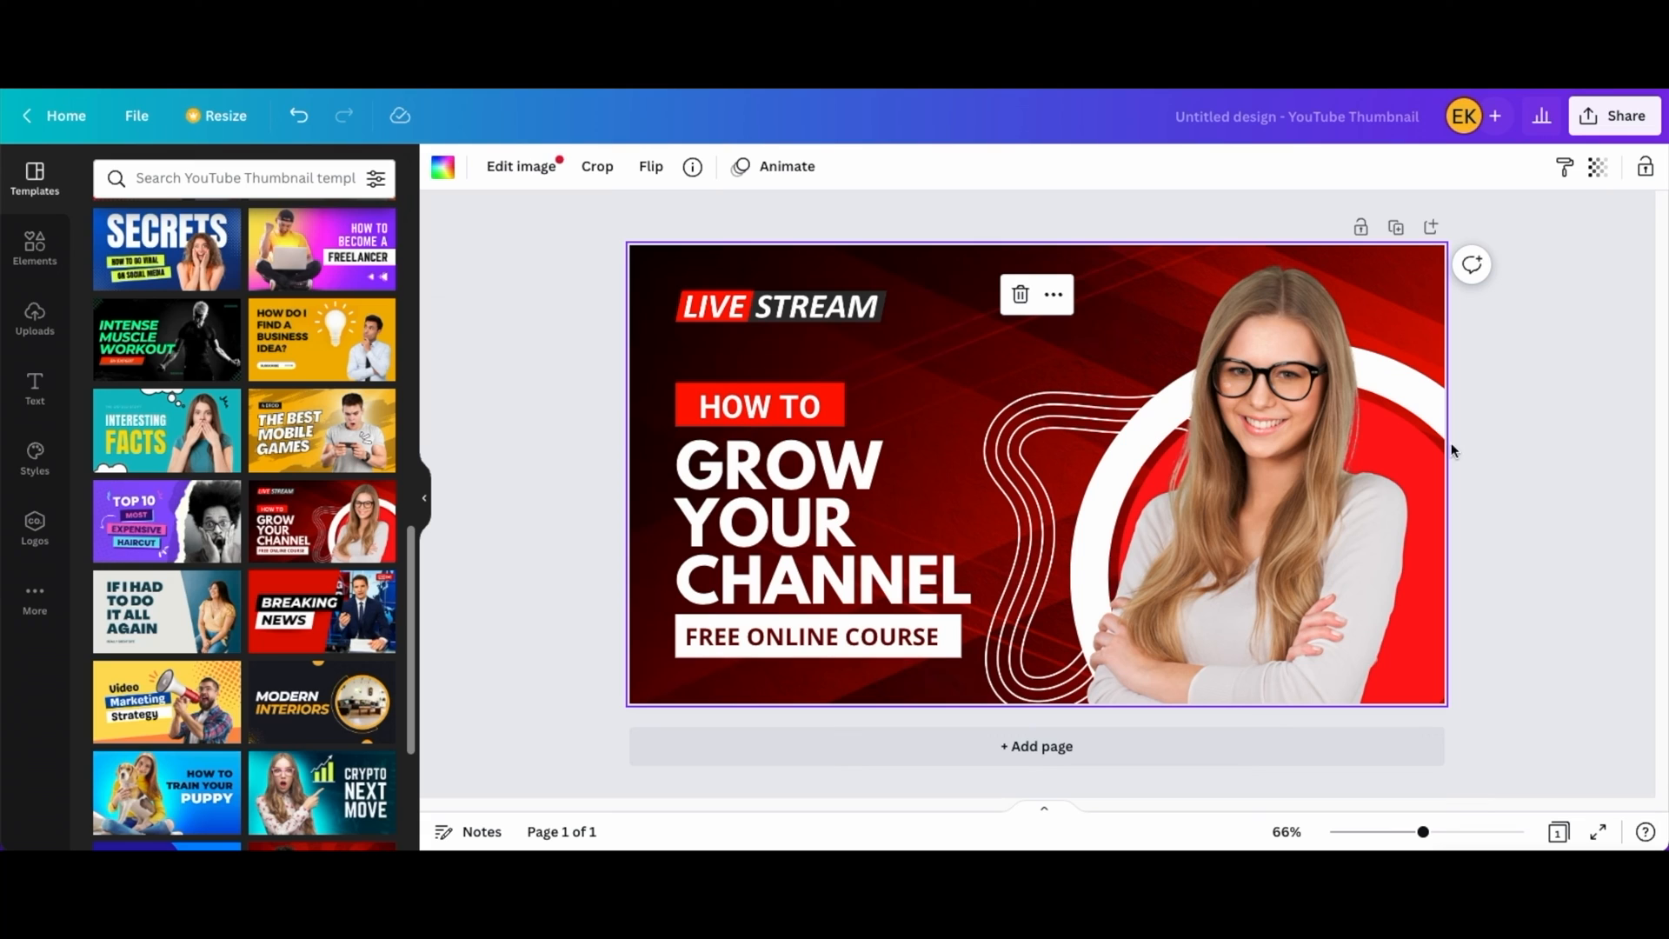
mouse_move(914, 327)
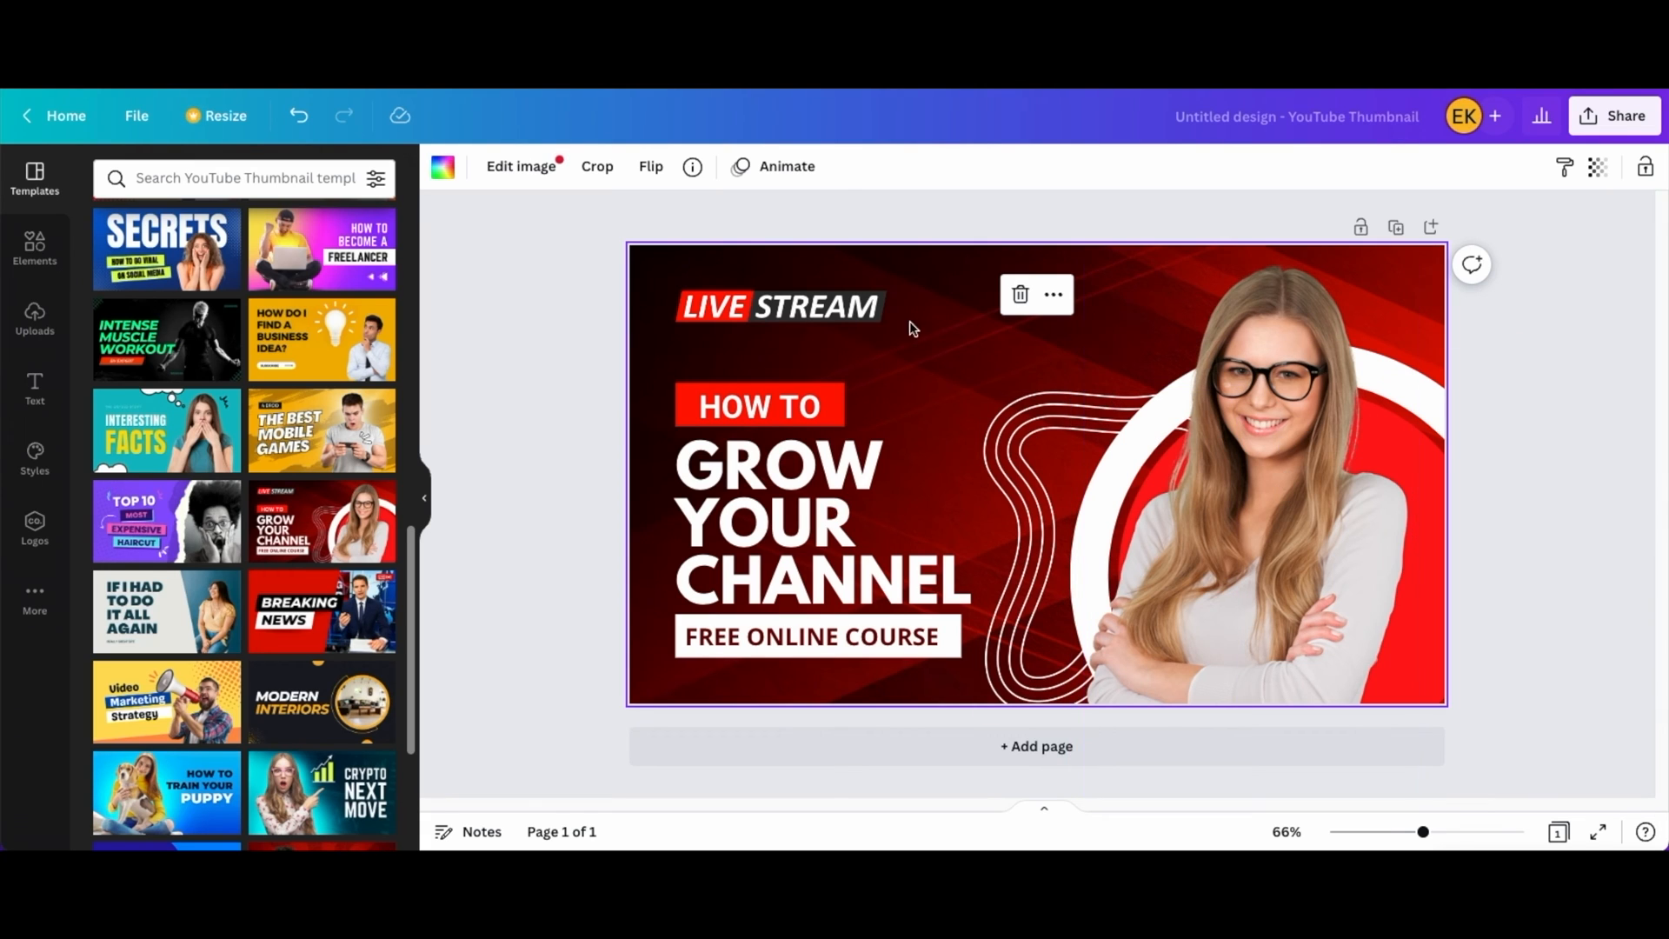
mouse_move(793, 372)
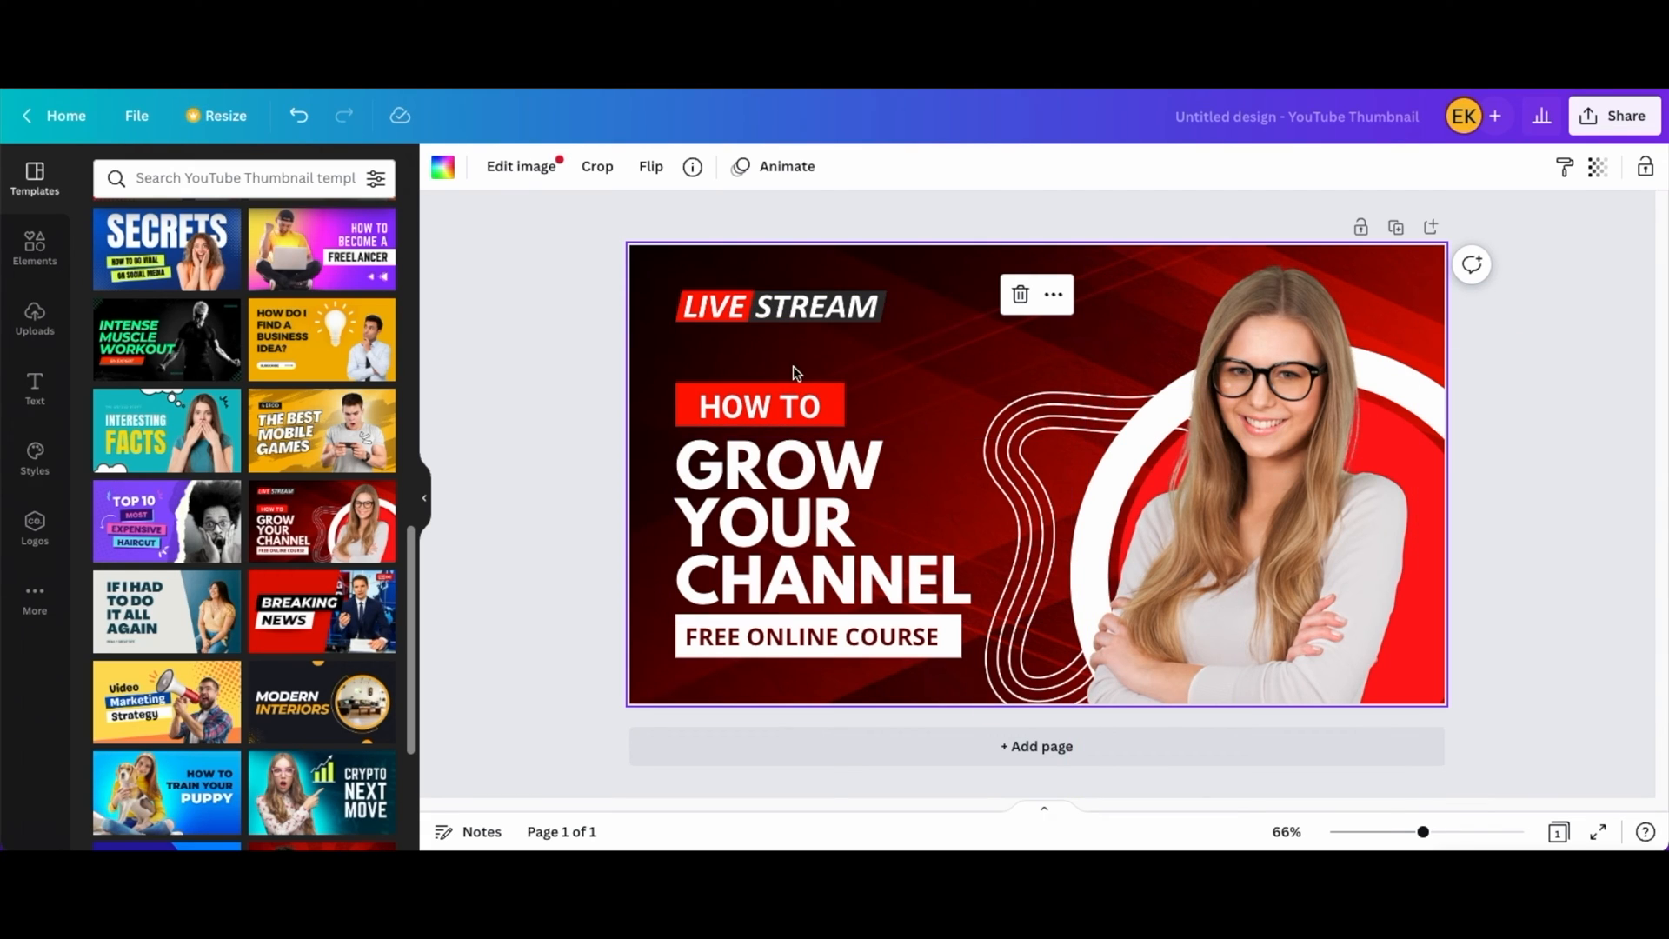
left_click(1222, 534)
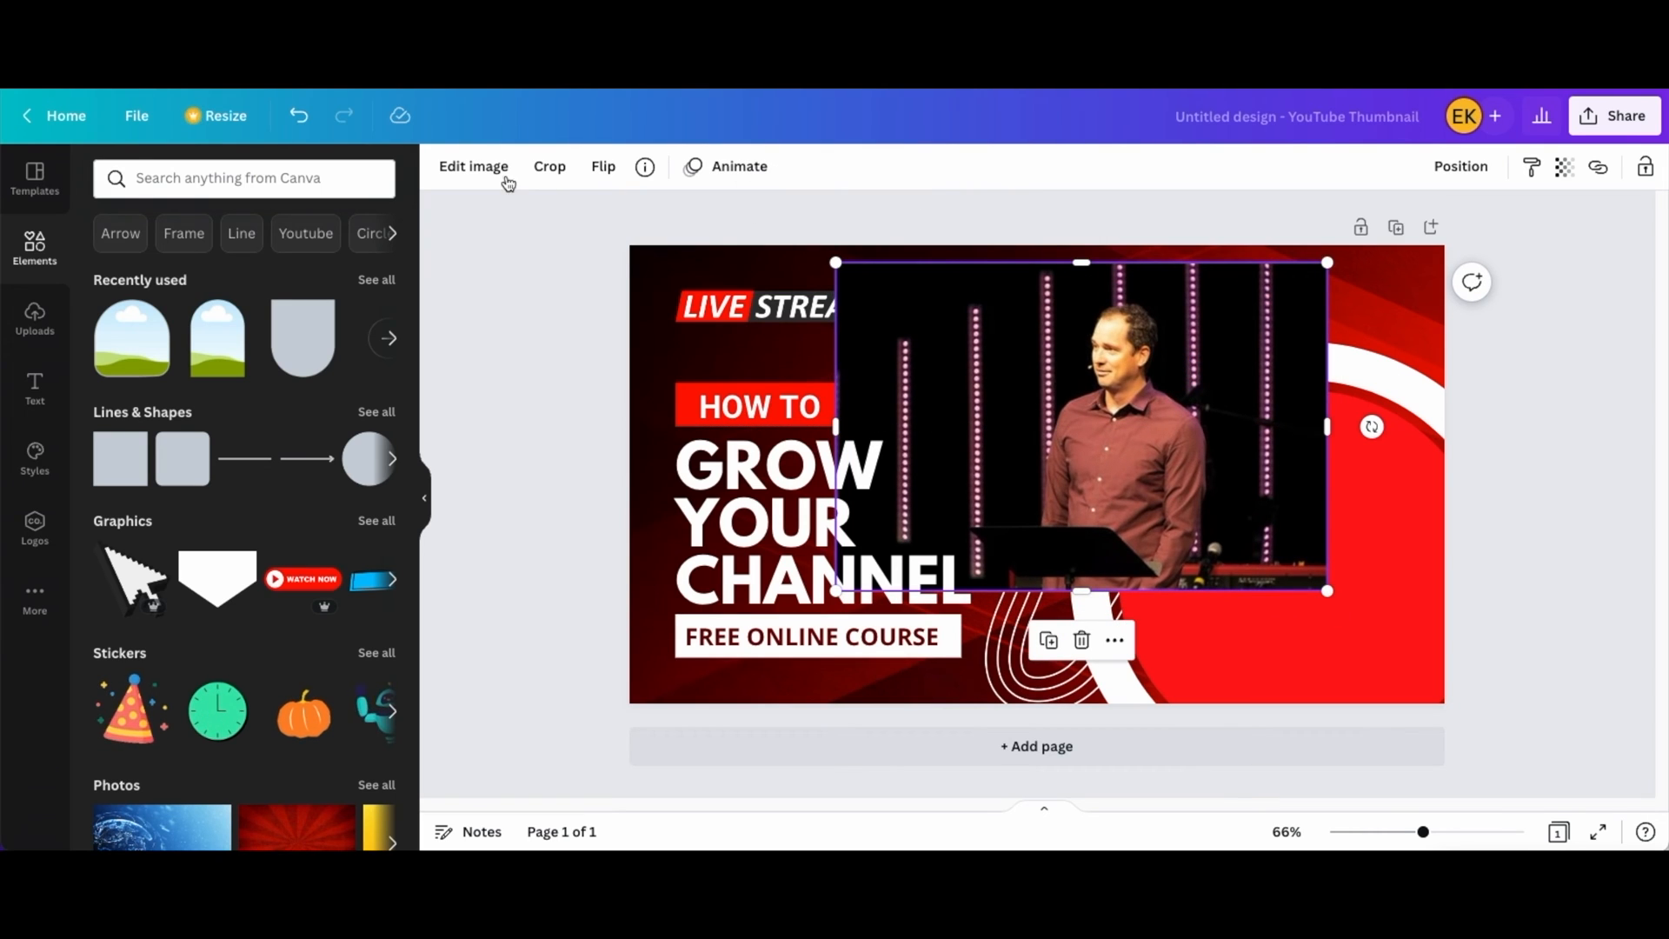
left_click(473, 166)
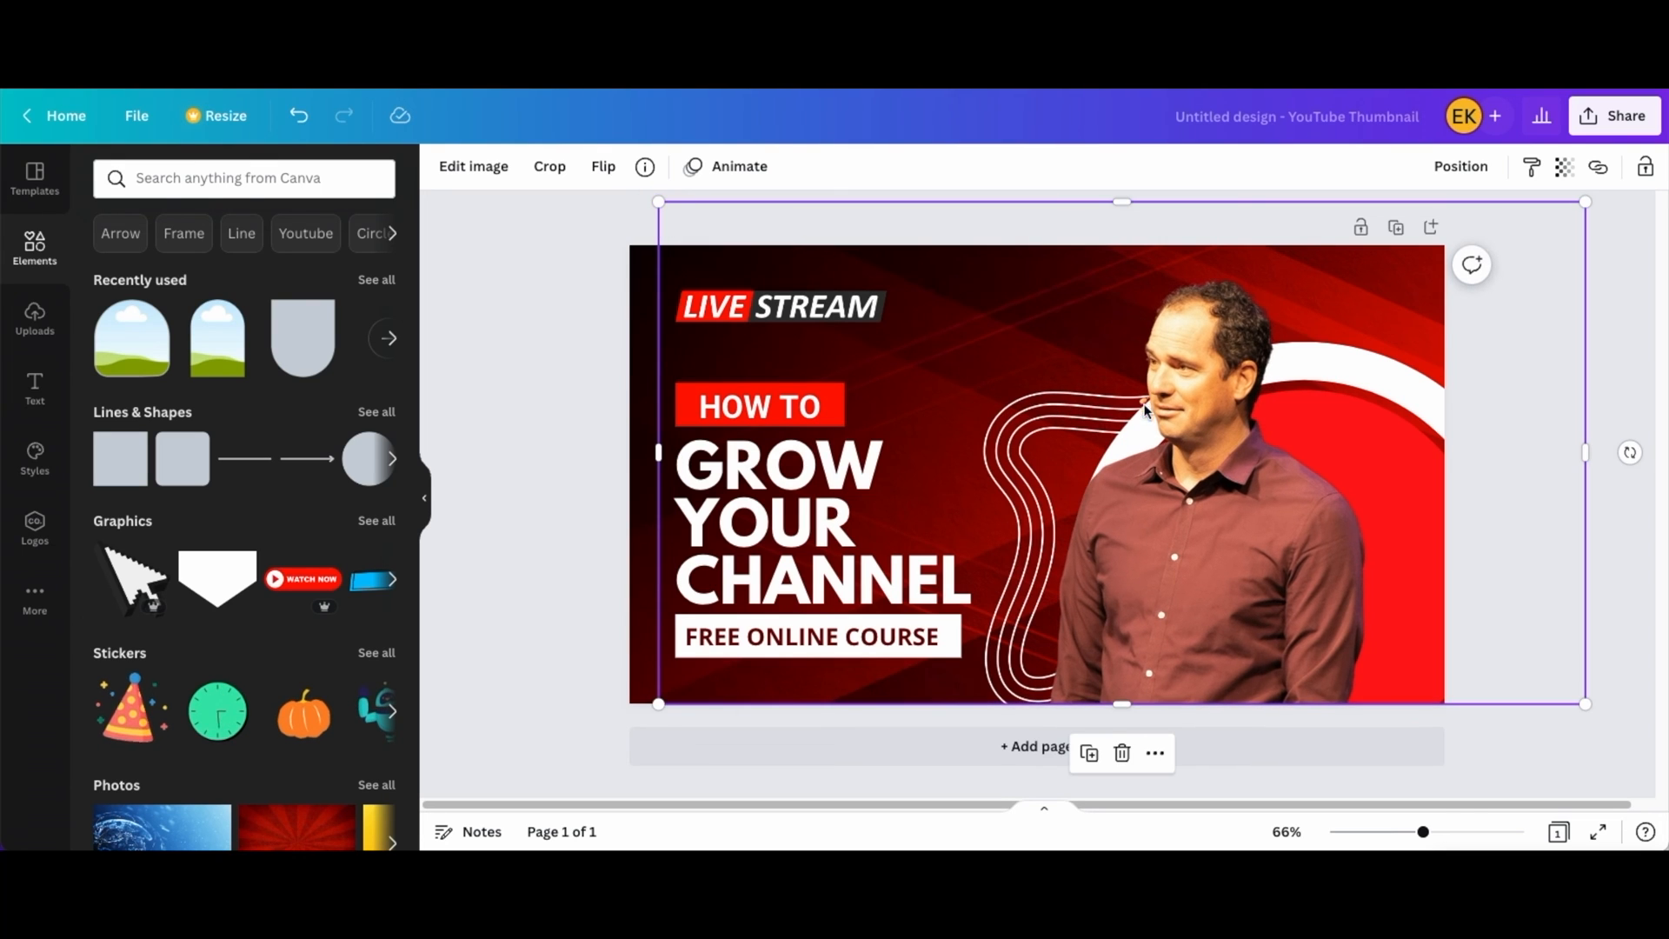
mouse_move(1198, 460)
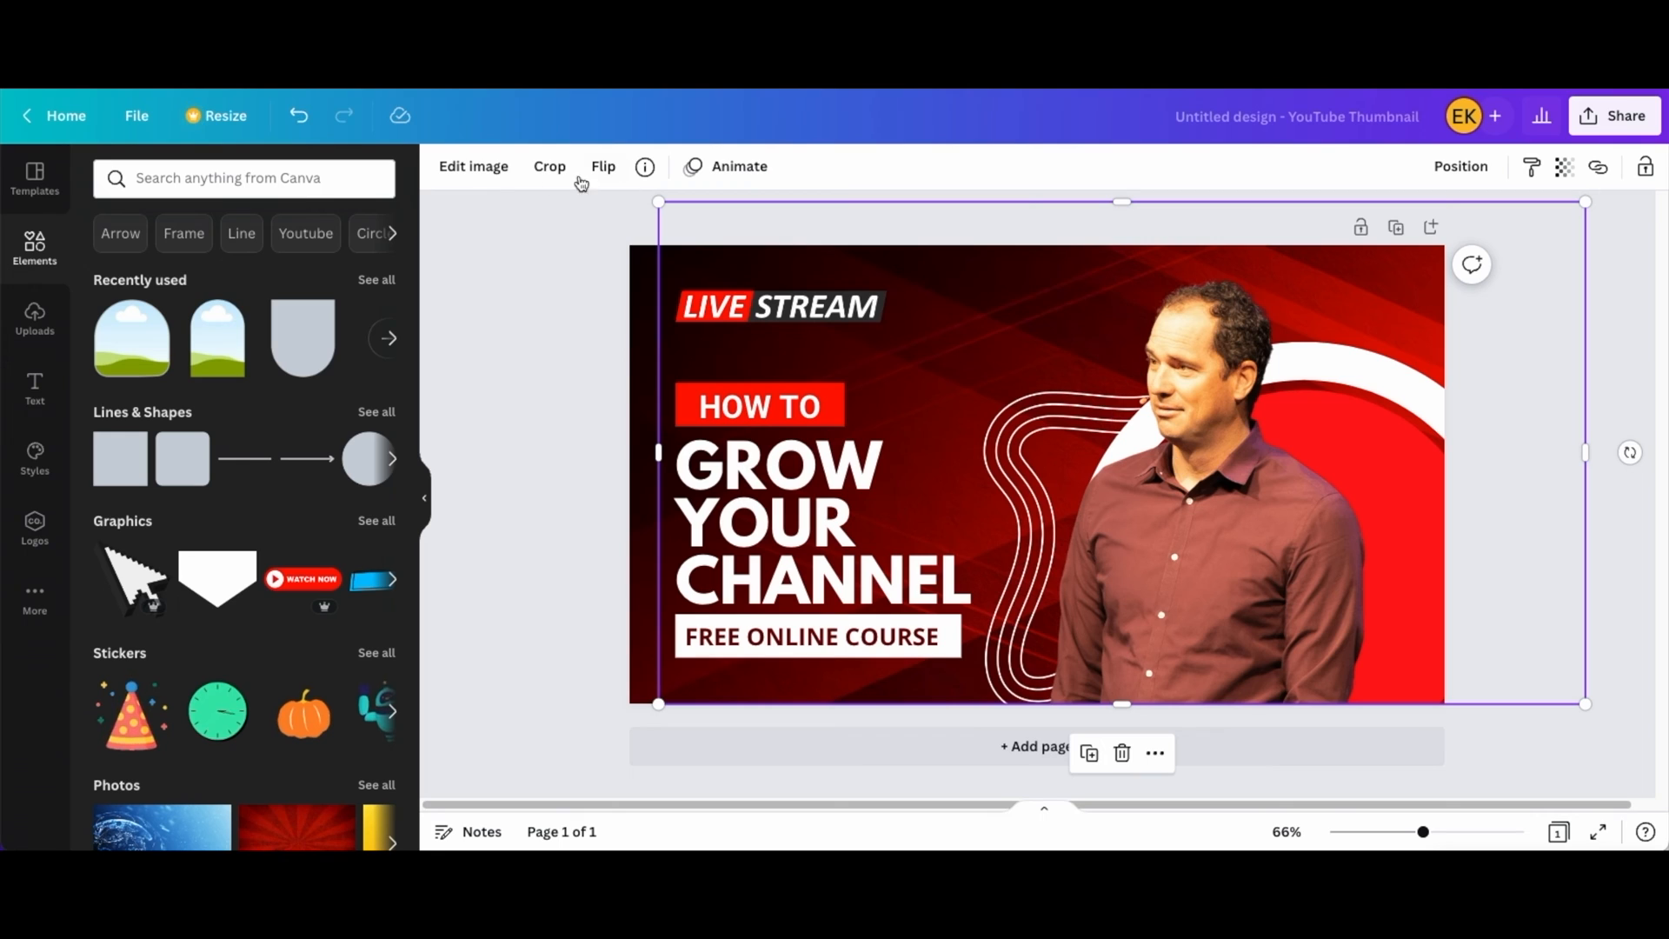
Add a Glow shadow to the speaker photo with Transparency 100.
left_click(473, 166)
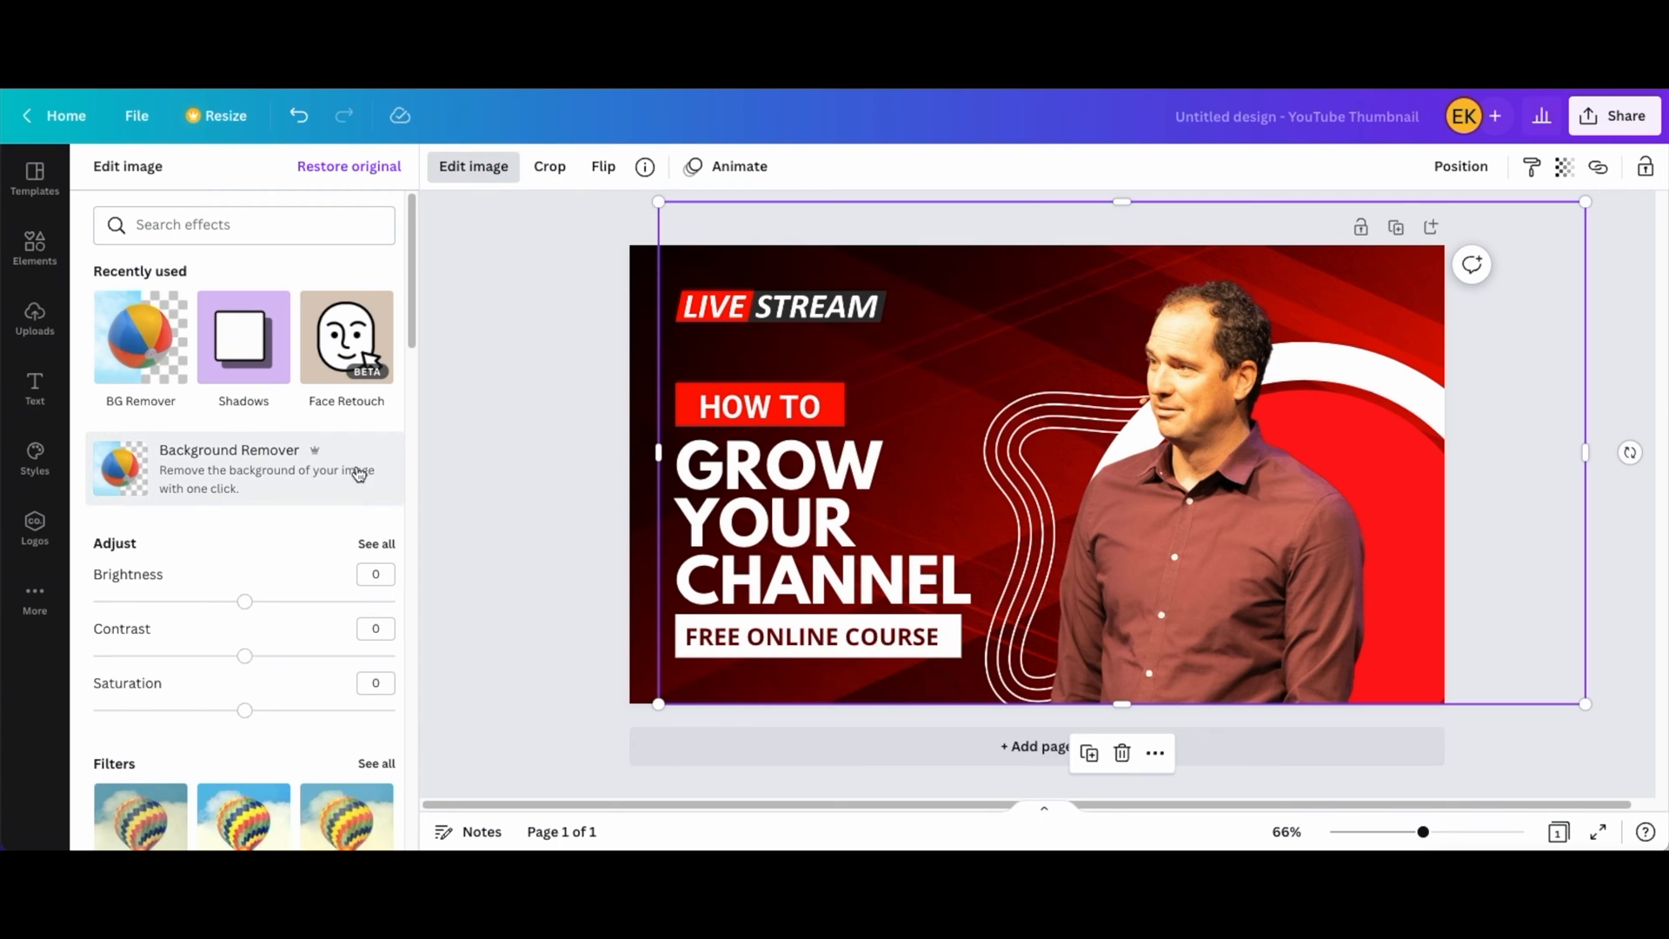
left_click(242, 337)
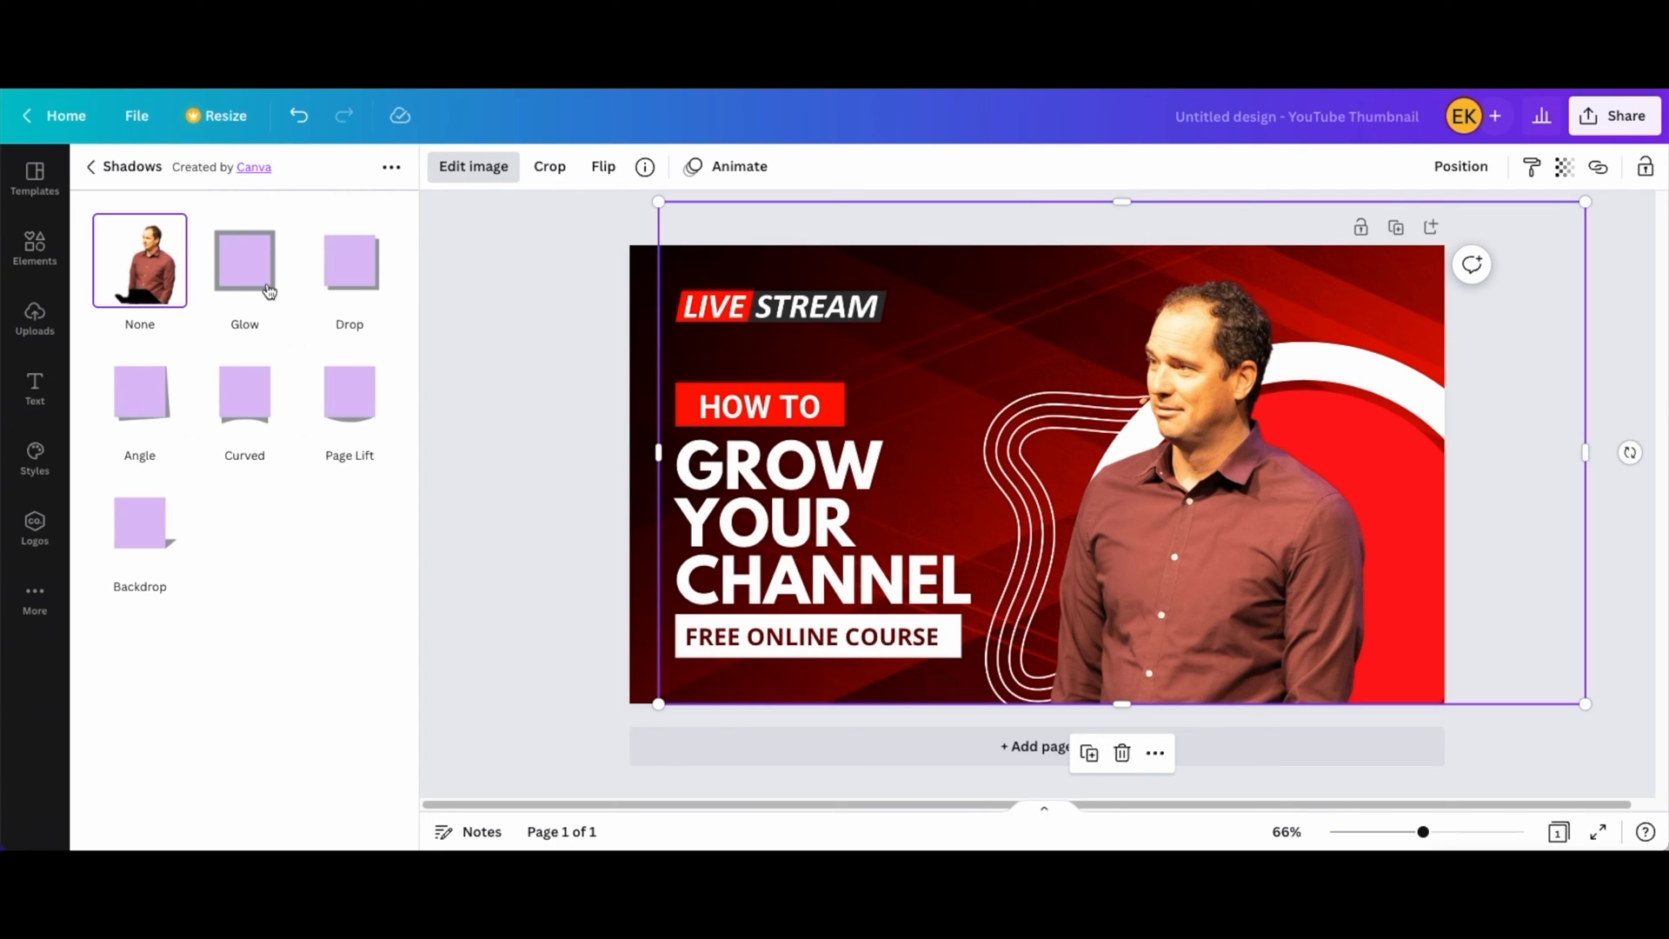
scroll("down", 3)
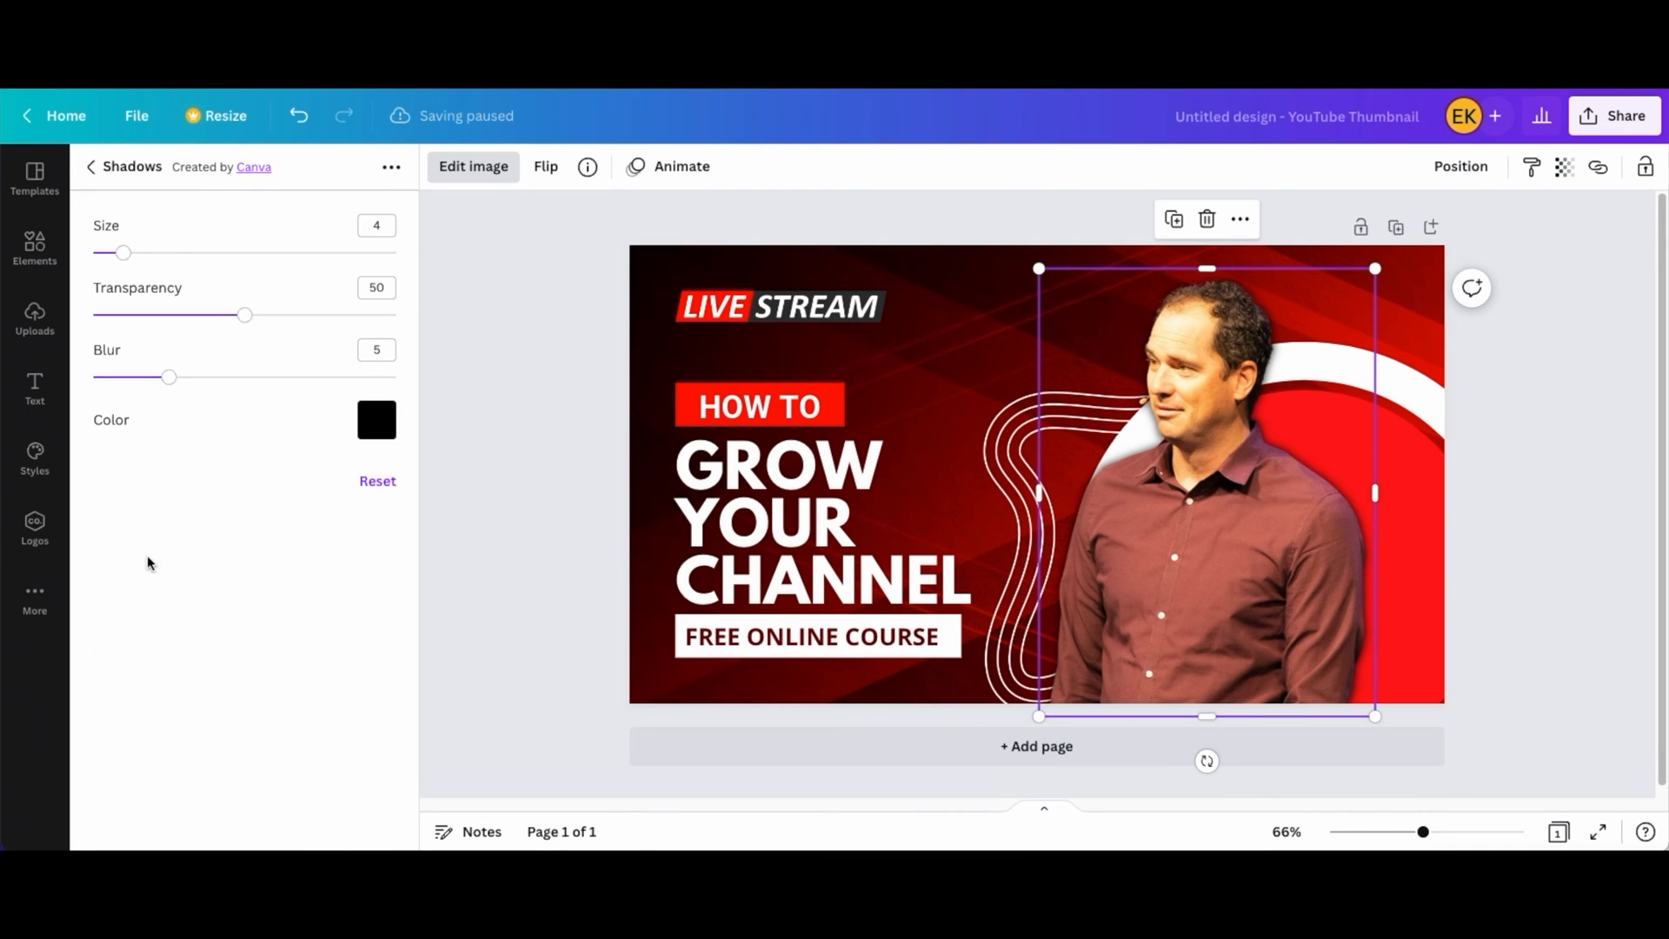
left_click_drag(246, 315, 395, 315)
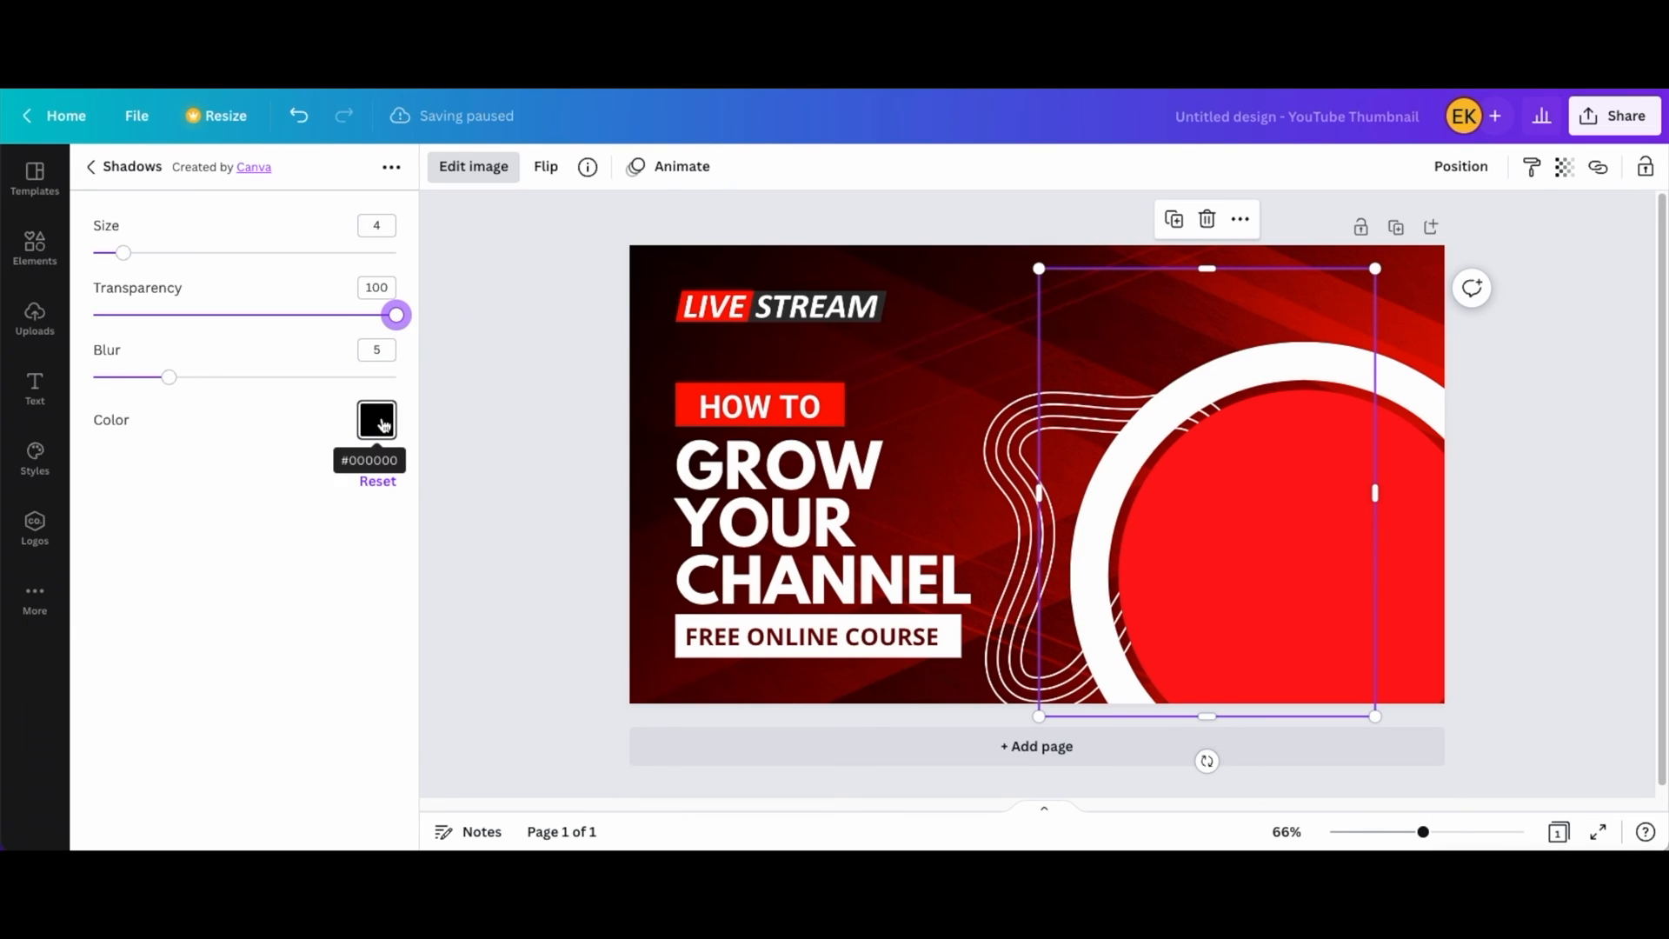
Set the white glow's Size to about 25 and soften its Blur.
left_click_drag(123, 252, 275, 252)
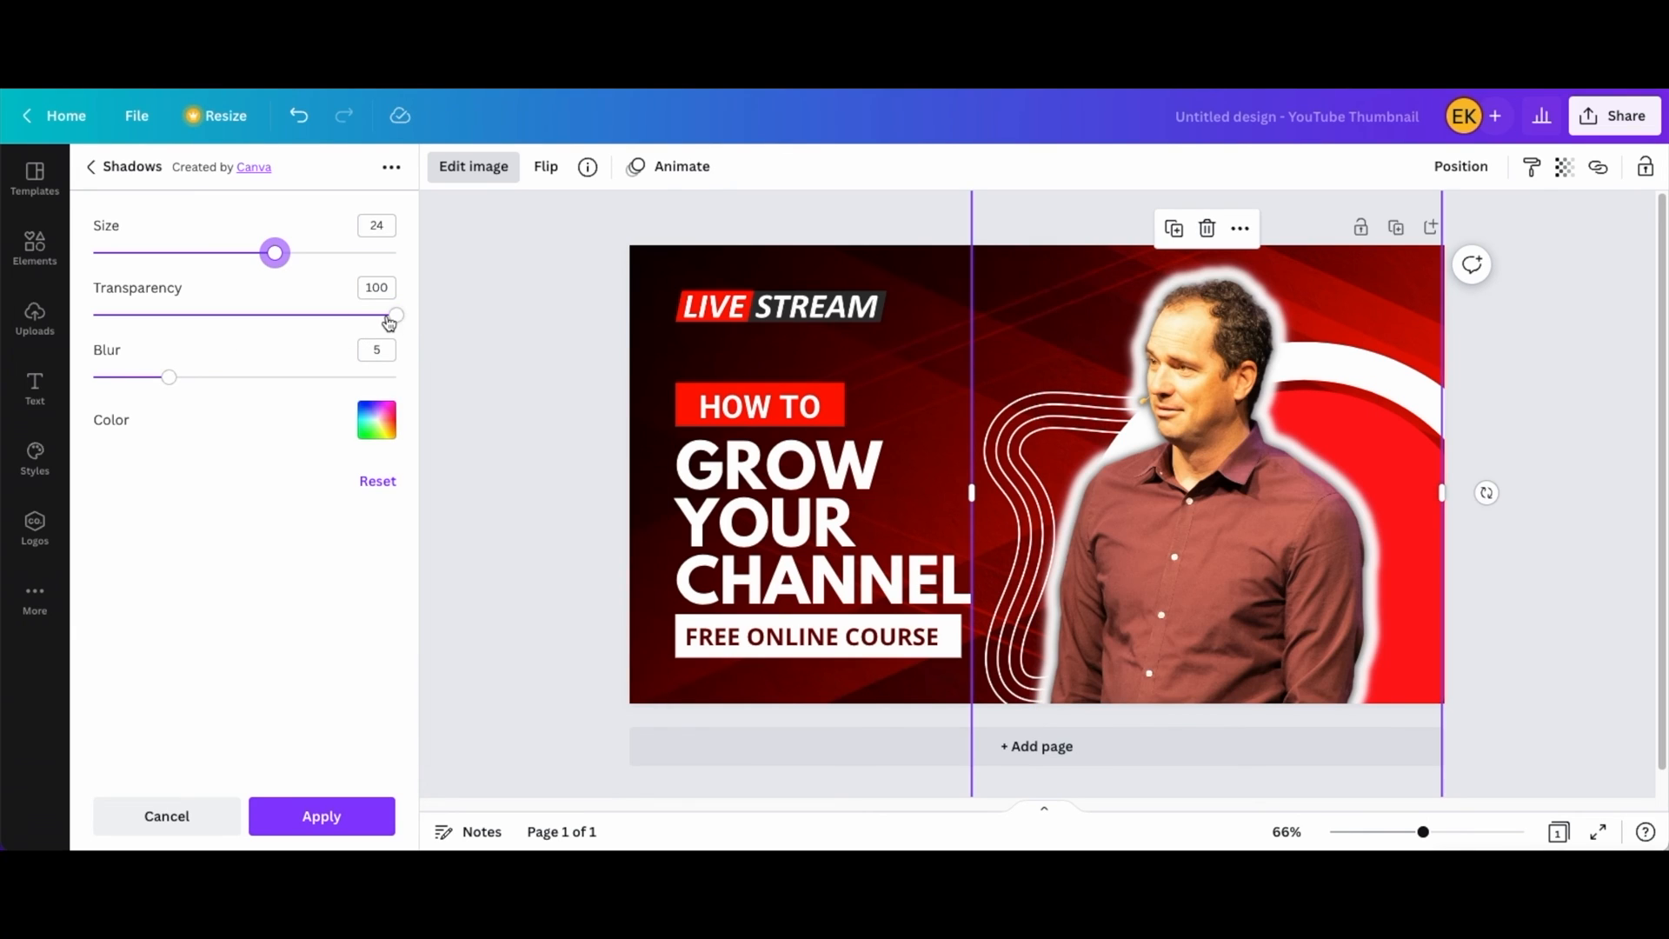
left_click_drag(275, 252, 284, 252)
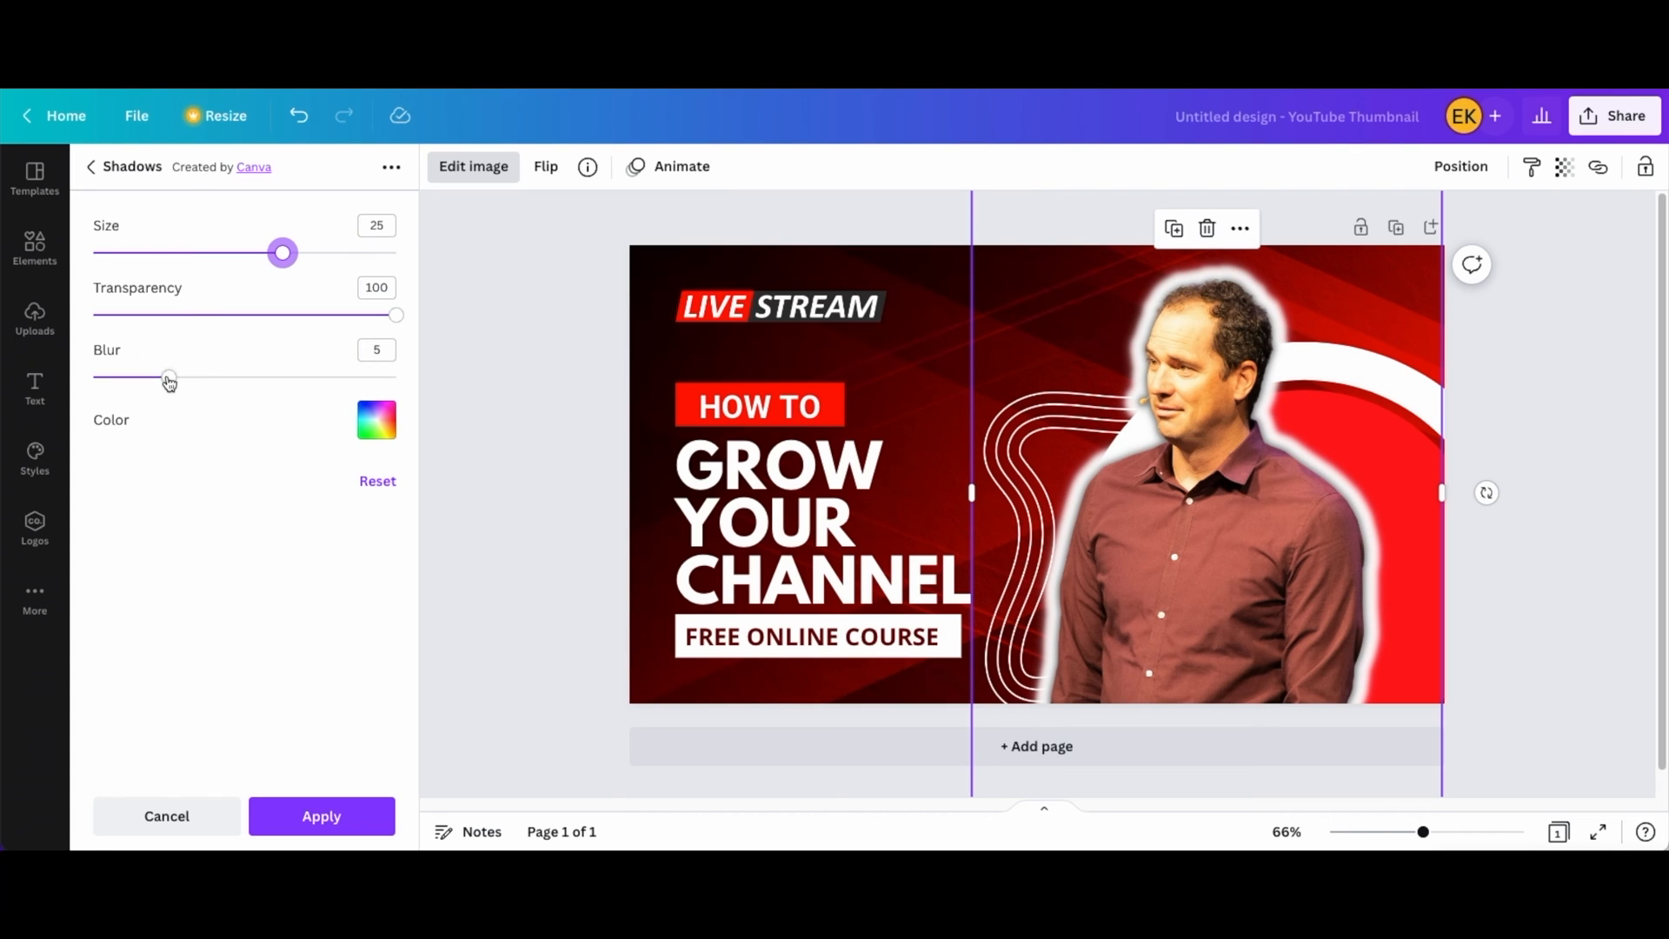
left_click_drag(167, 376, 149, 377)
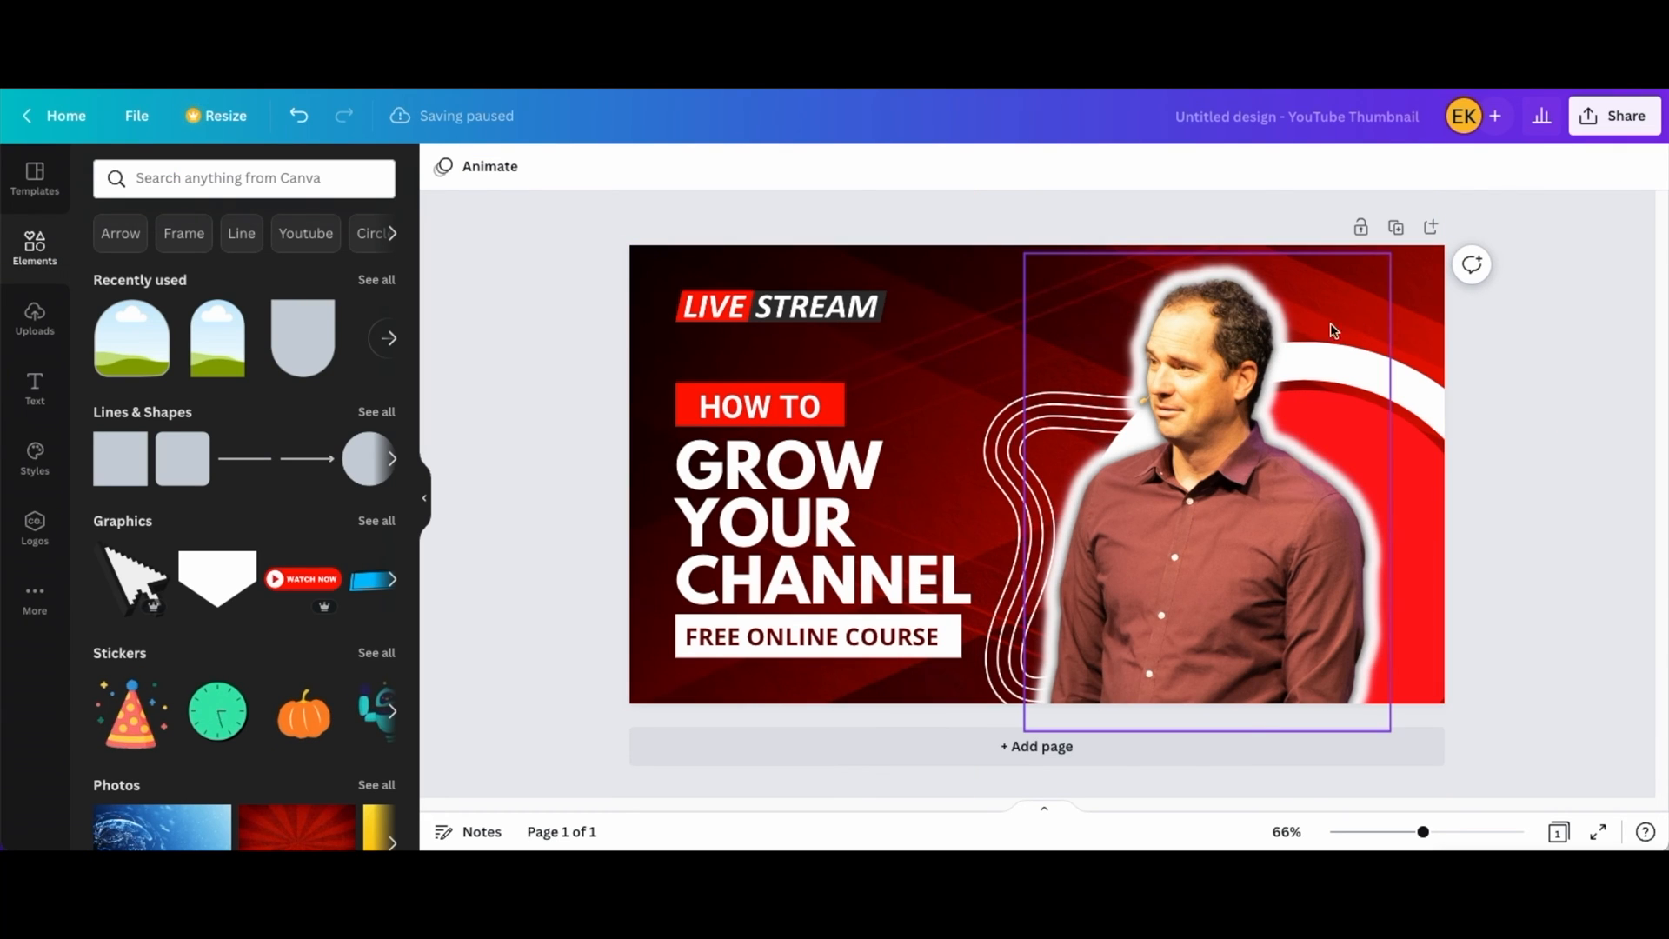
Replace the title text with CCCMILPITAS, WRATH OF GOD and MATT ROBBINS, nudging the block higher.
left_click(780, 307)
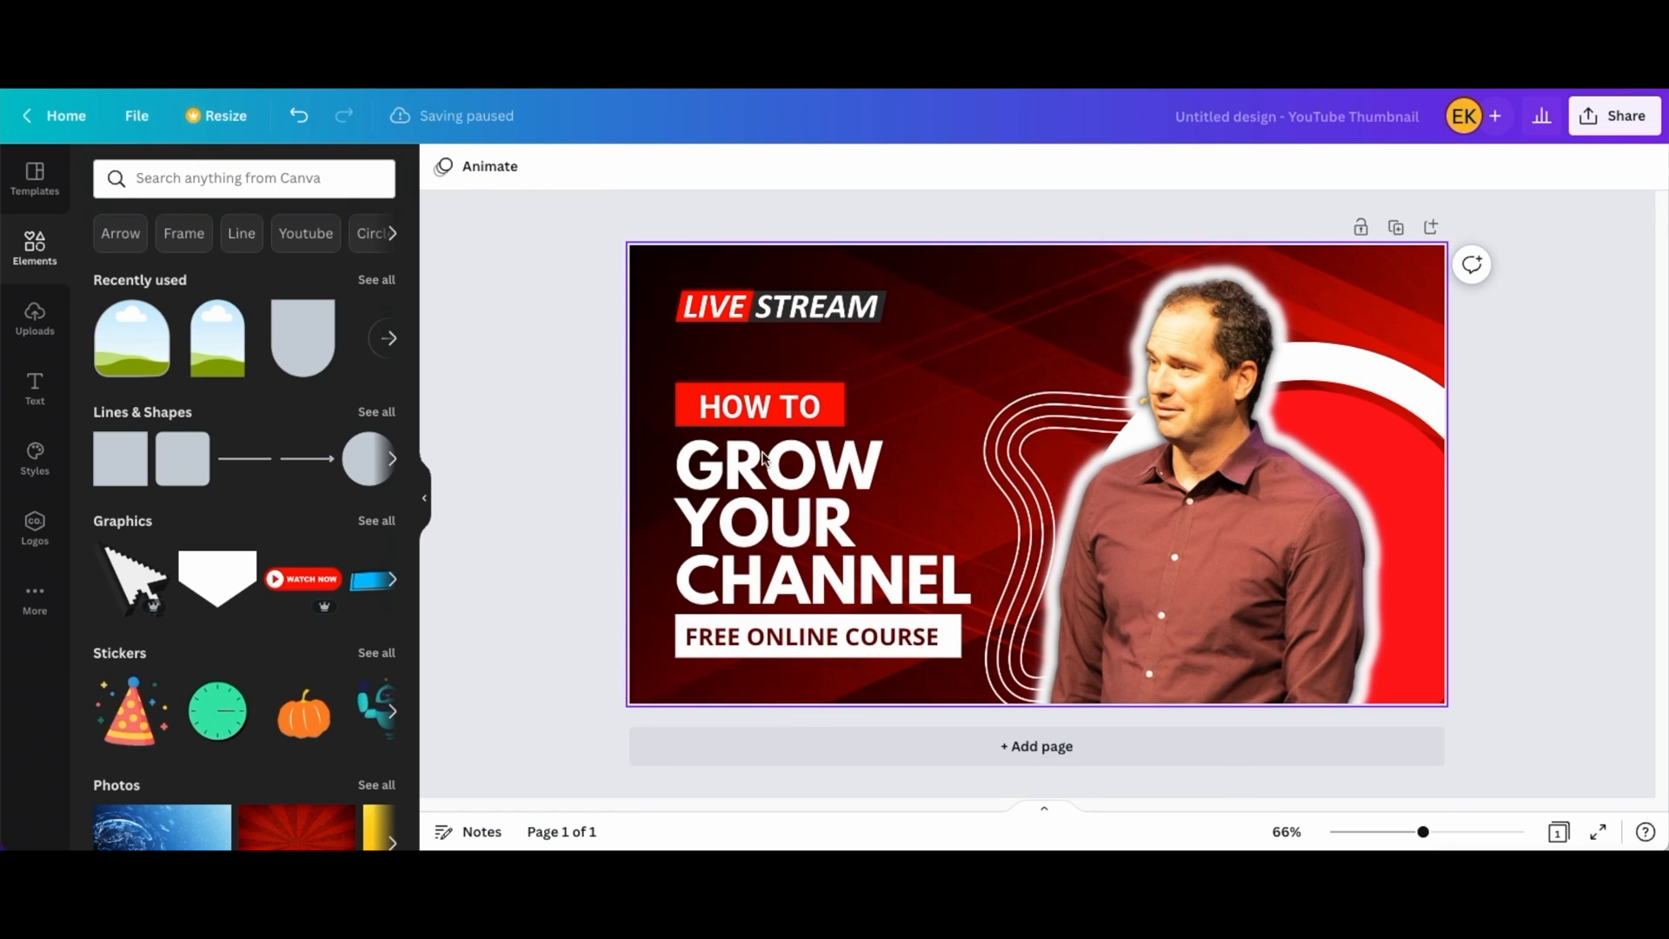
left_click(820, 521)
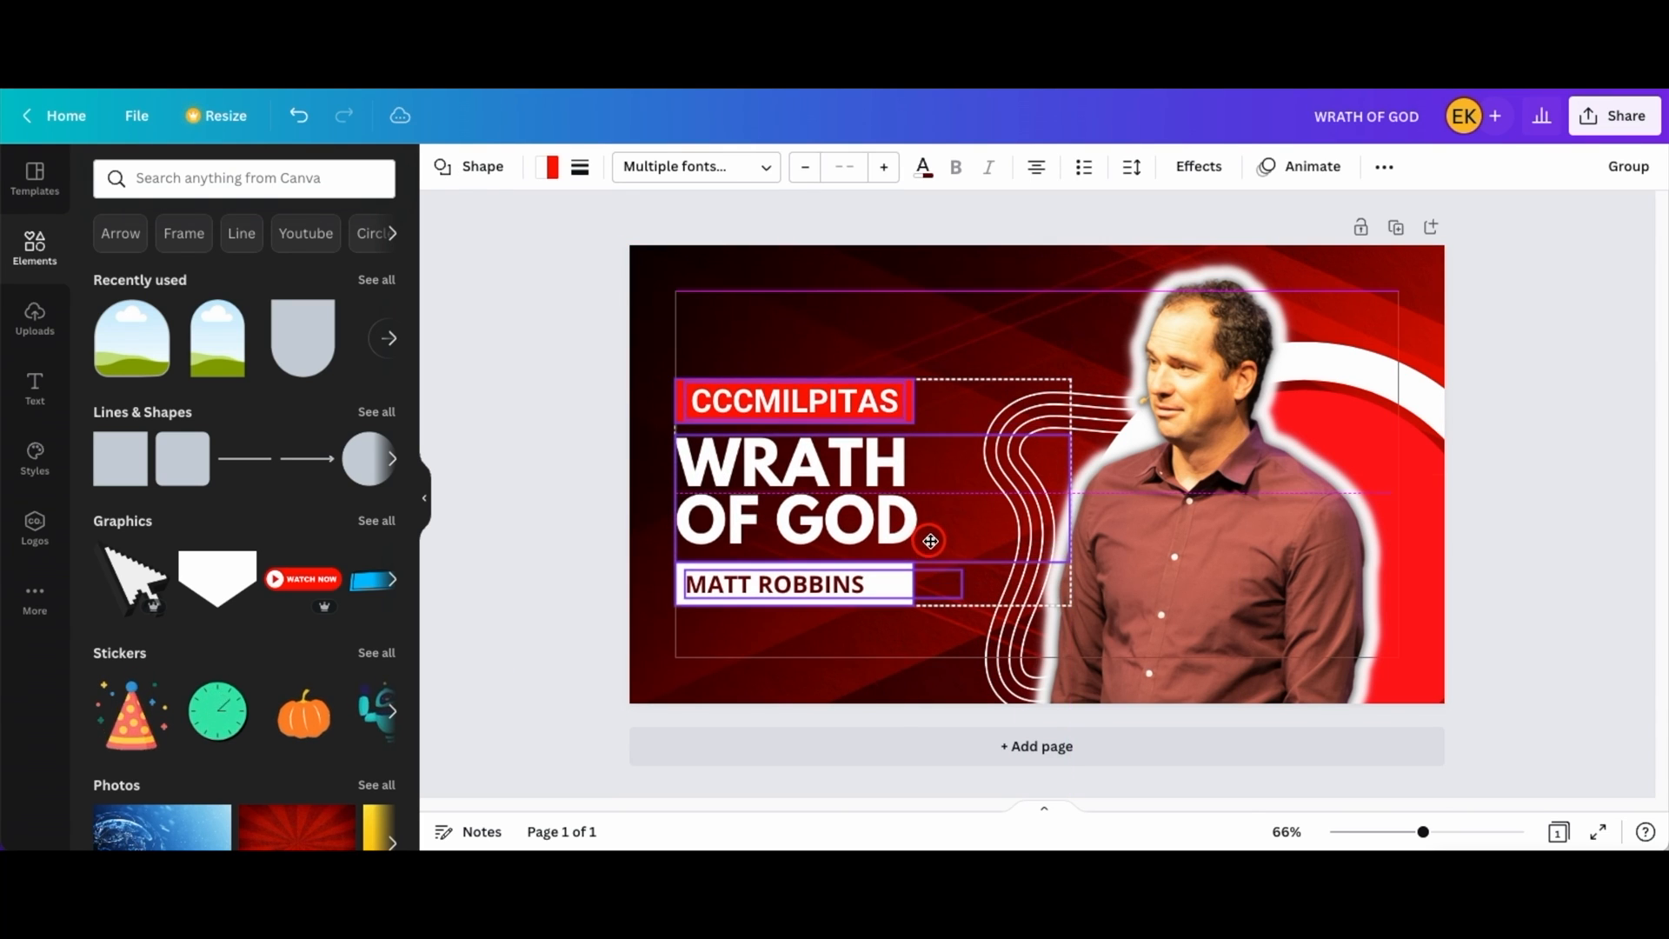
left_click_drag(930, 541, 929, 530)
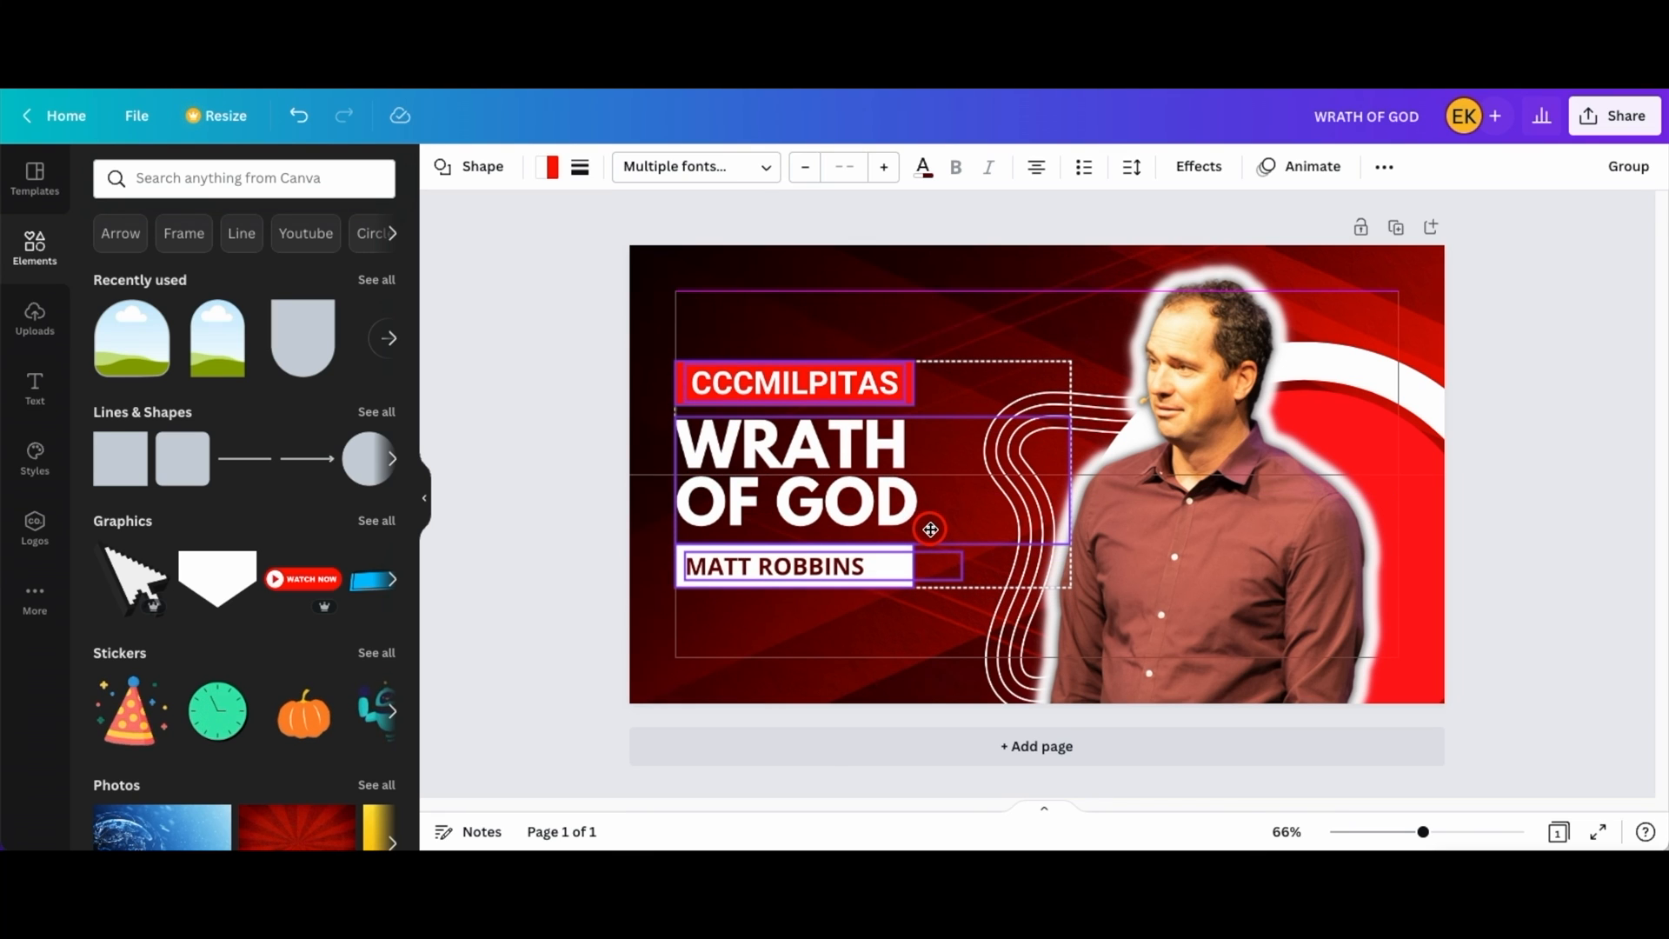